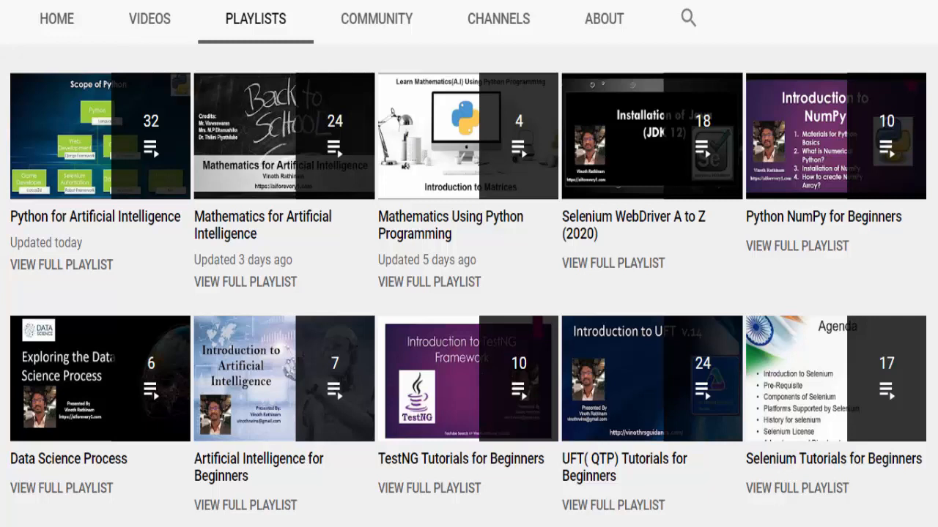
Switch between the planning utilities, backyard flyer solution and motion planning file tabs
left_click(850, 243)
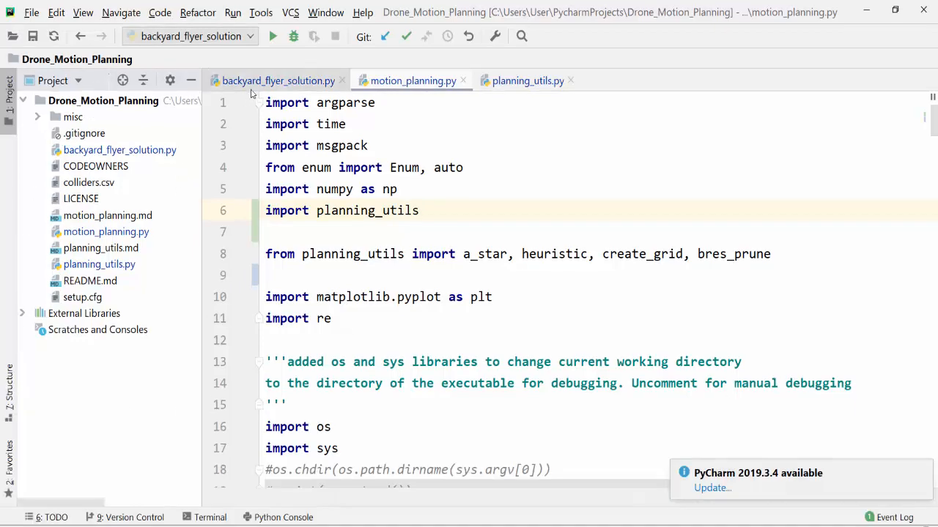
left_click(527, 80)
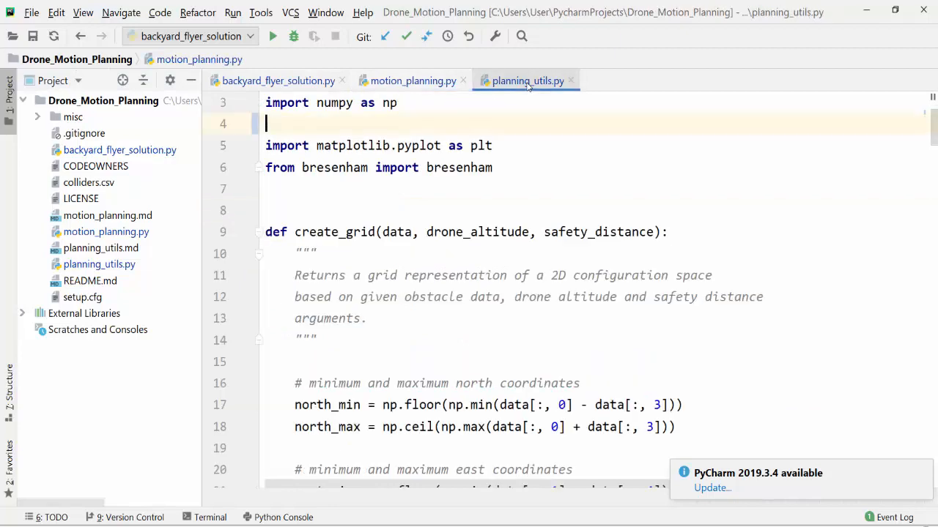
left_click(279, 81)
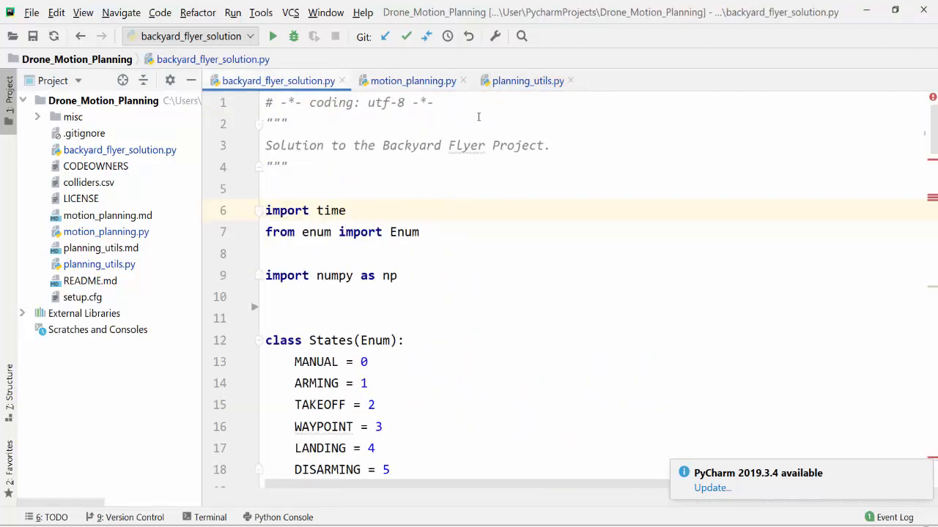
left_click(412, 81)
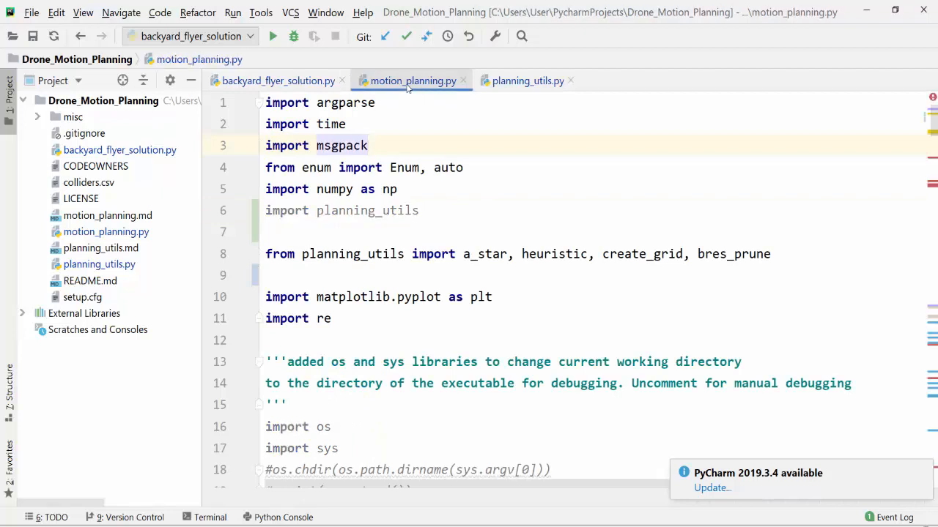
left_click(527, 81)
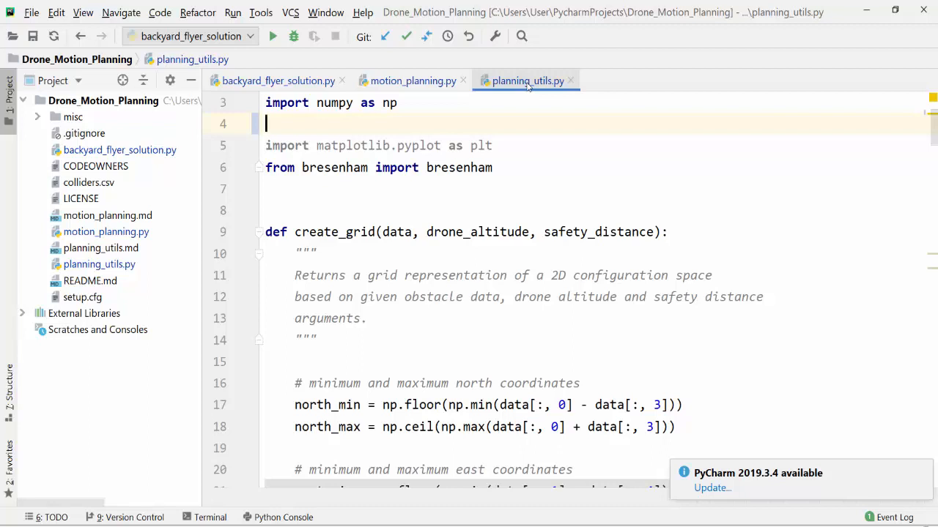
left_click(278, 80)
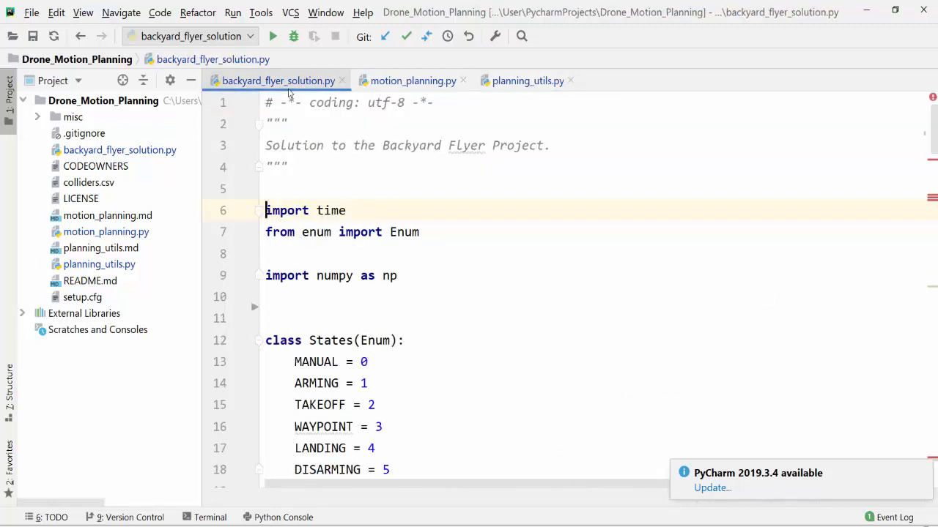
Scroll through the backyard flyer solution and motion planning files
scroll("down", 3)
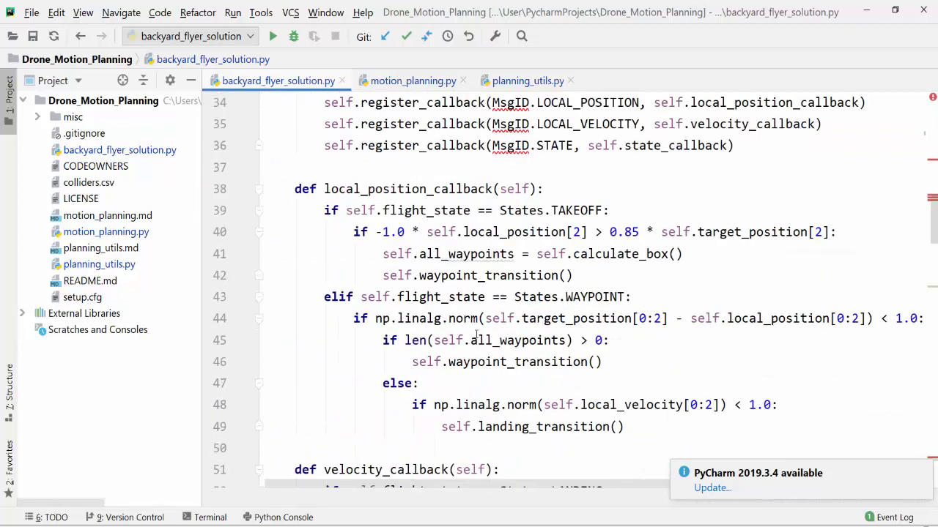
scroll("down", 3)
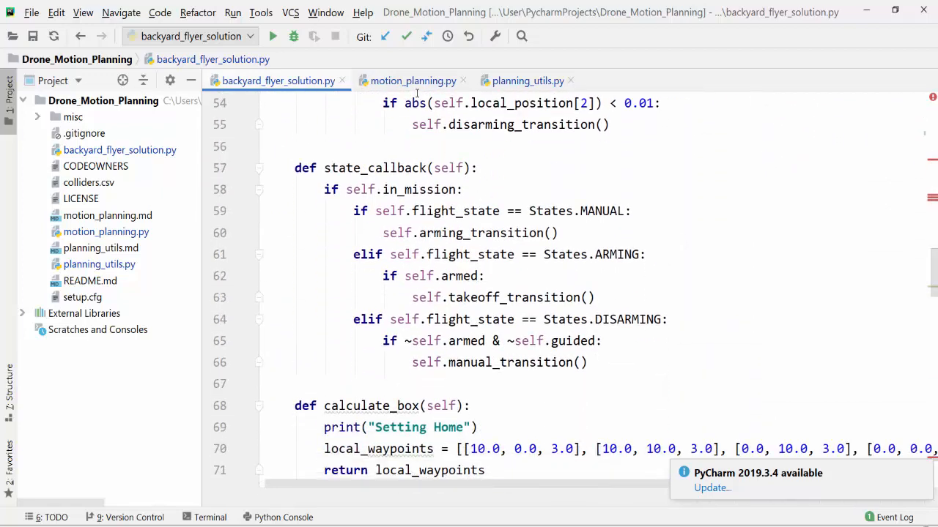
left_click(412, 81)
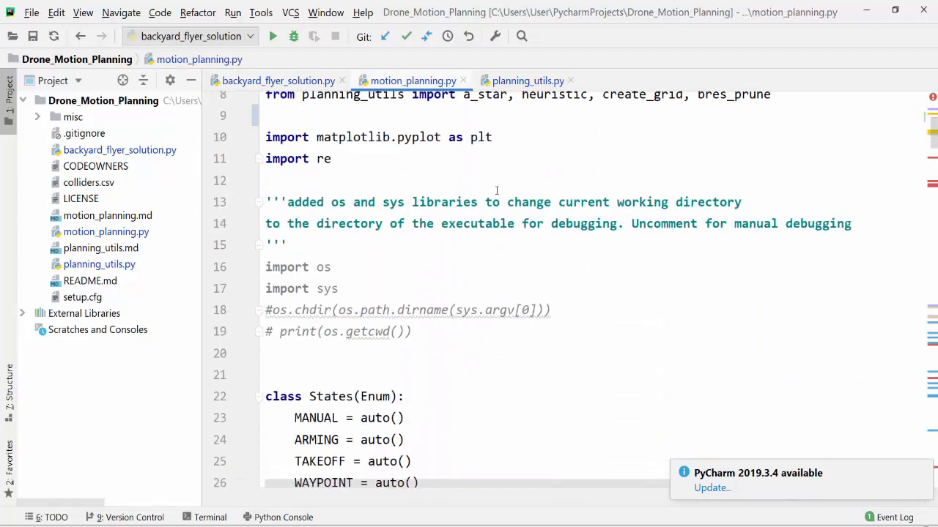
scroll("down", 3)
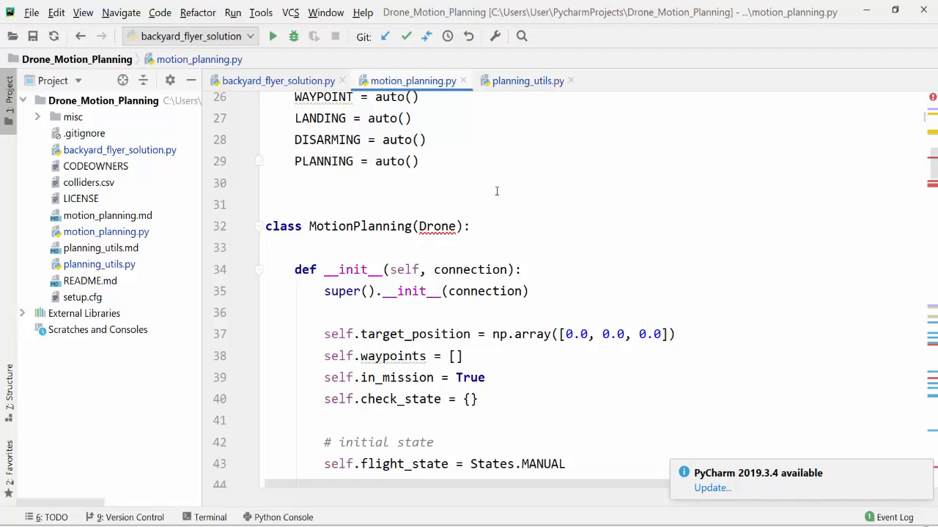
mouse_move(884, 388)
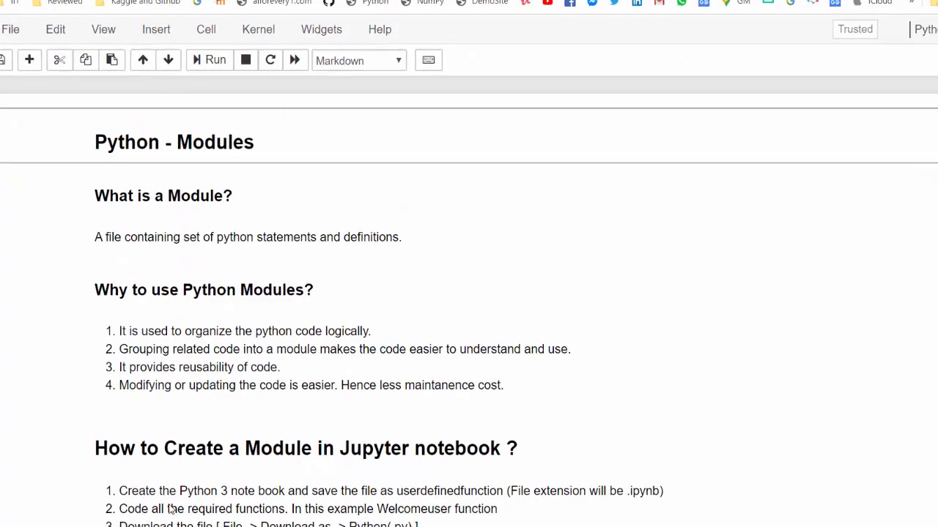
scroll("down", 3)
type("userde")
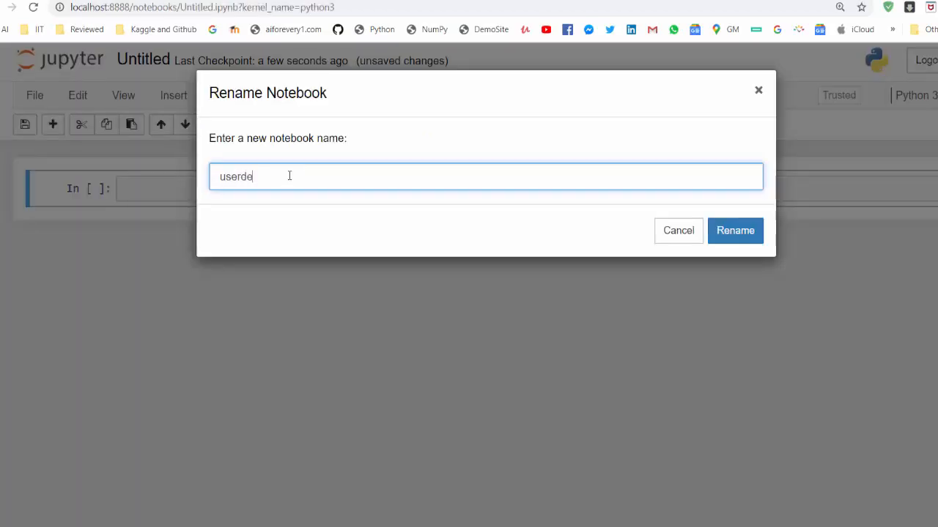
Rename the notebook userdefinedfunction and write the '# Function to Welcome User' welcomeUser cell
type("finedfunction")
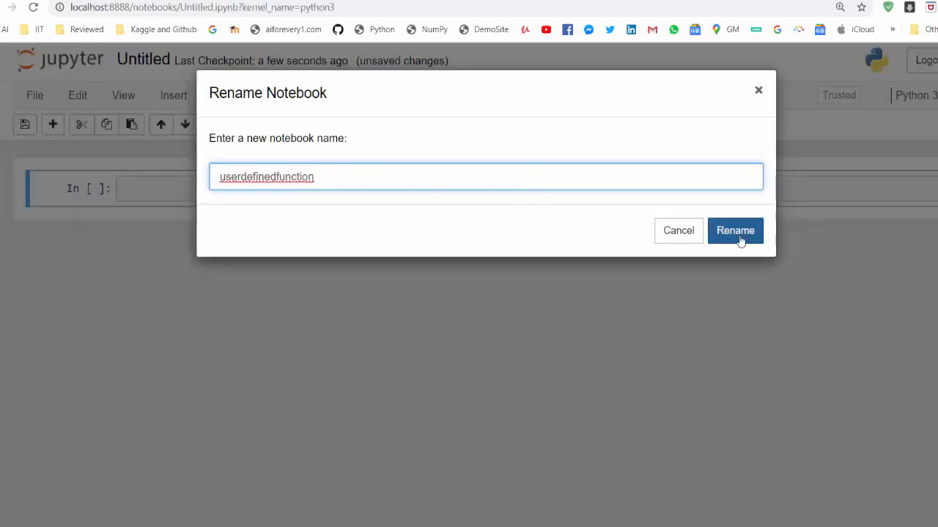
left_click(735, 230)
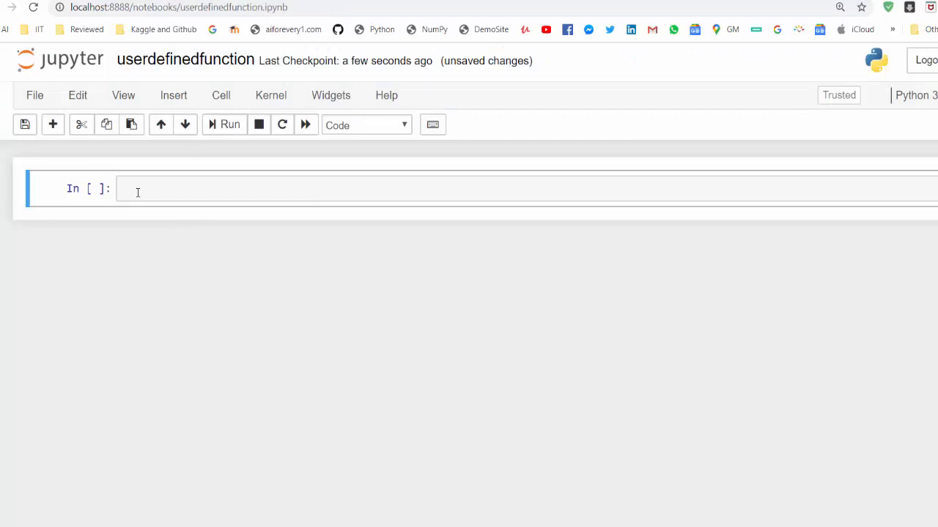
type("# Function to Welcome User")
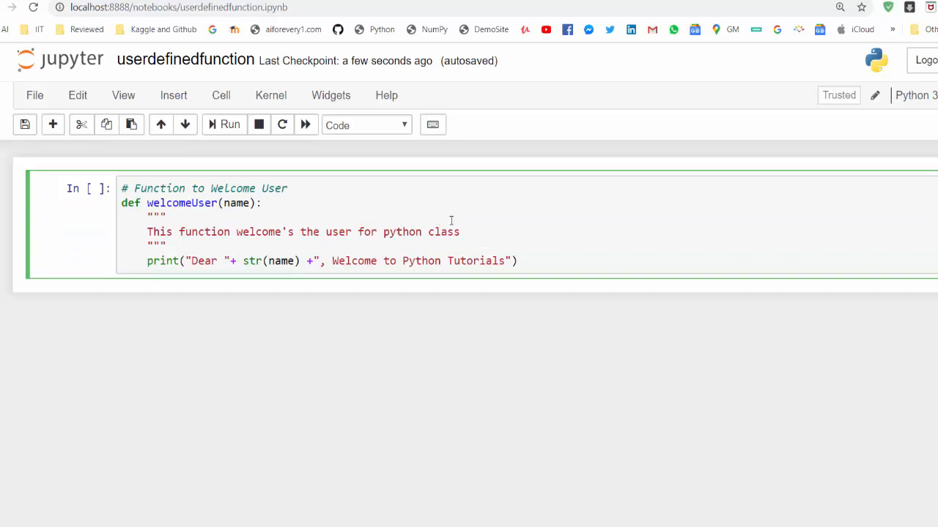
left_click_drag(125, 203, 516, 260)
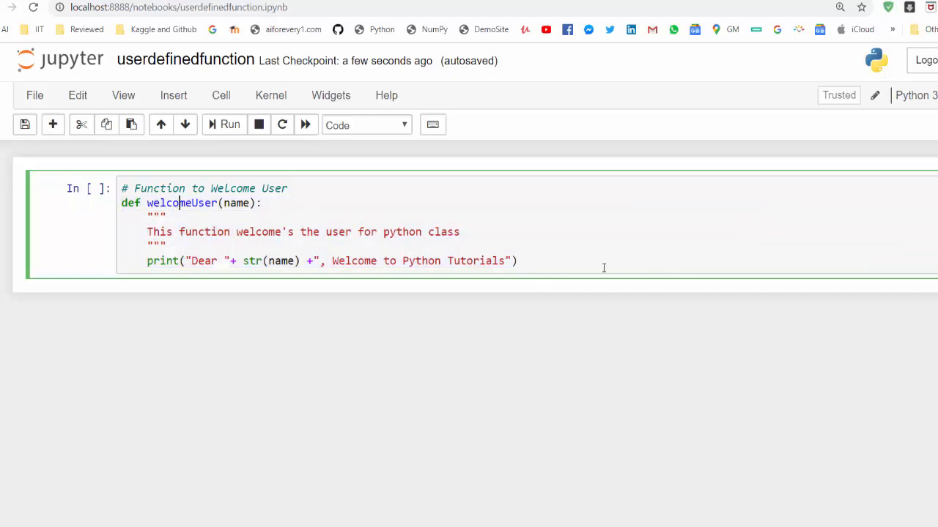
left_click(24, 124)
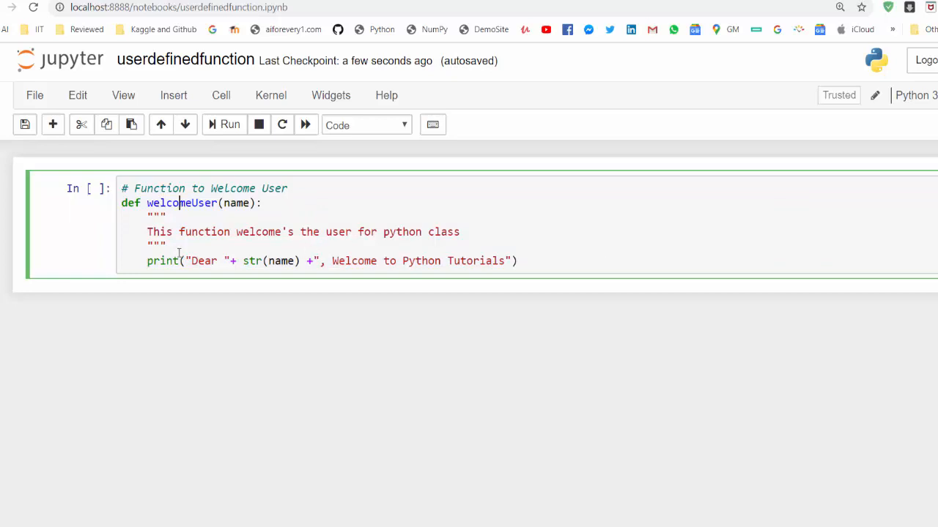
left_click(146, 260)
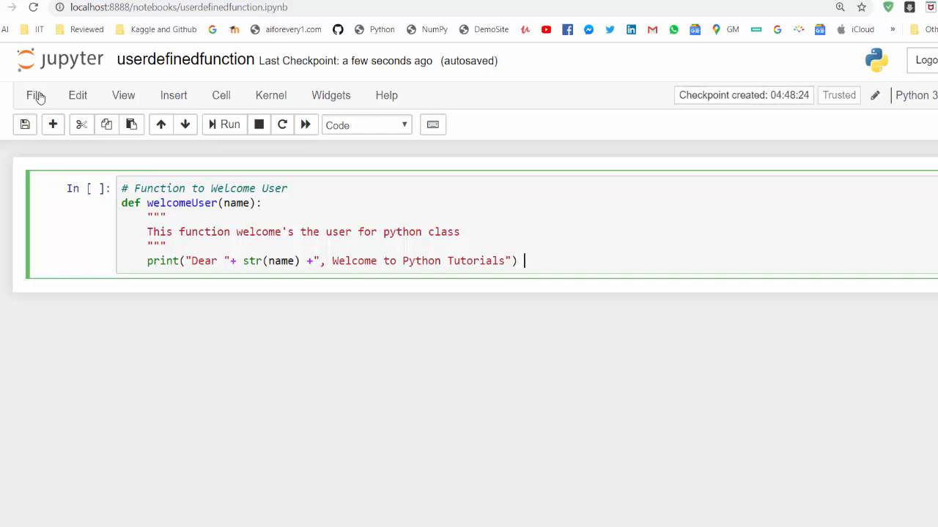
Open the userdefinedfunction notebook's File menu to reach the Download as formats
left_click(35, 95)
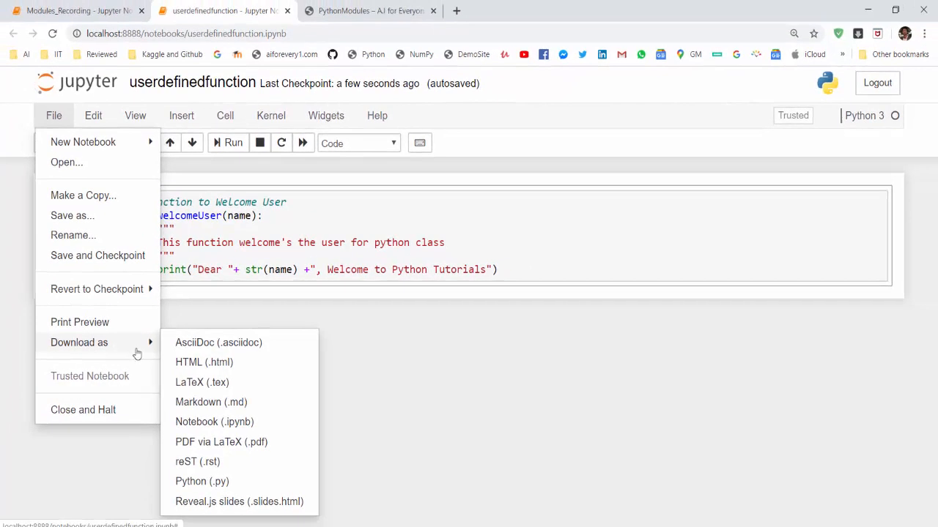
mouse_move(209, 487)
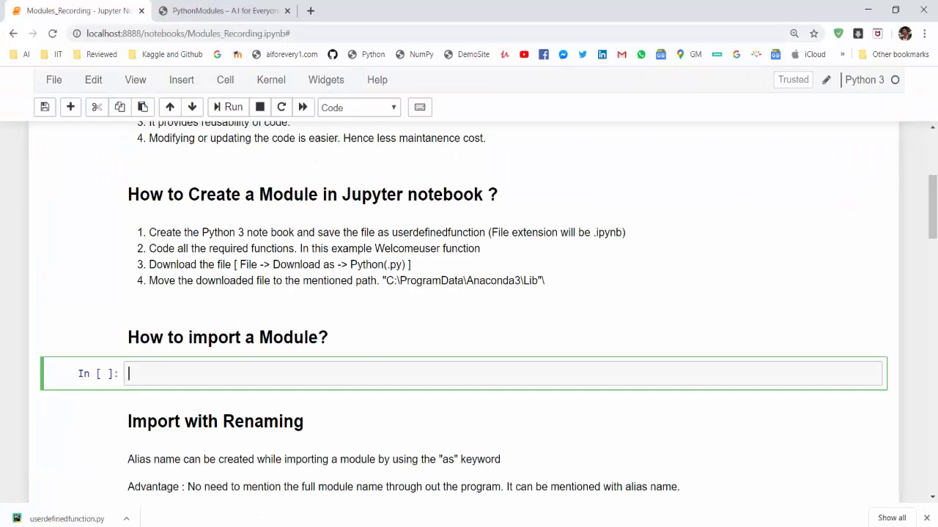
Search Windows for lib and open the Lib result's file location
type("lib")
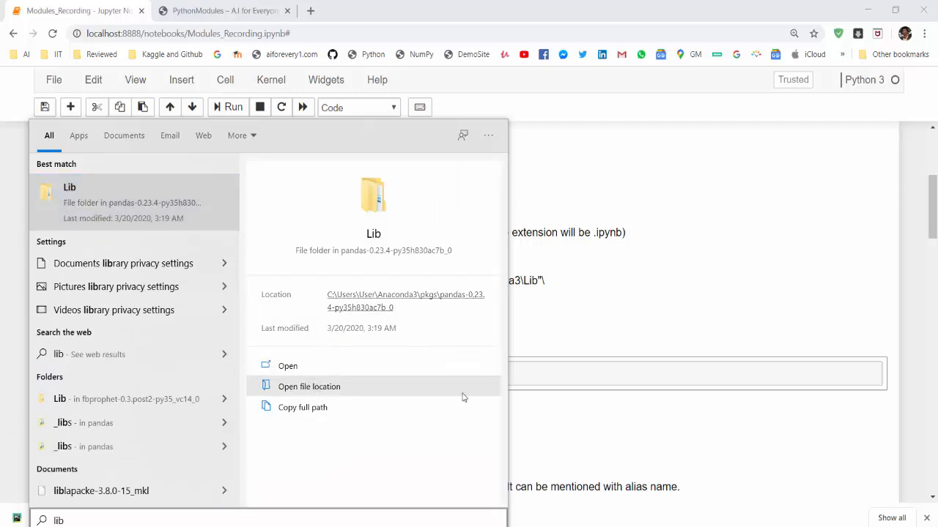
left_click(308, 387)
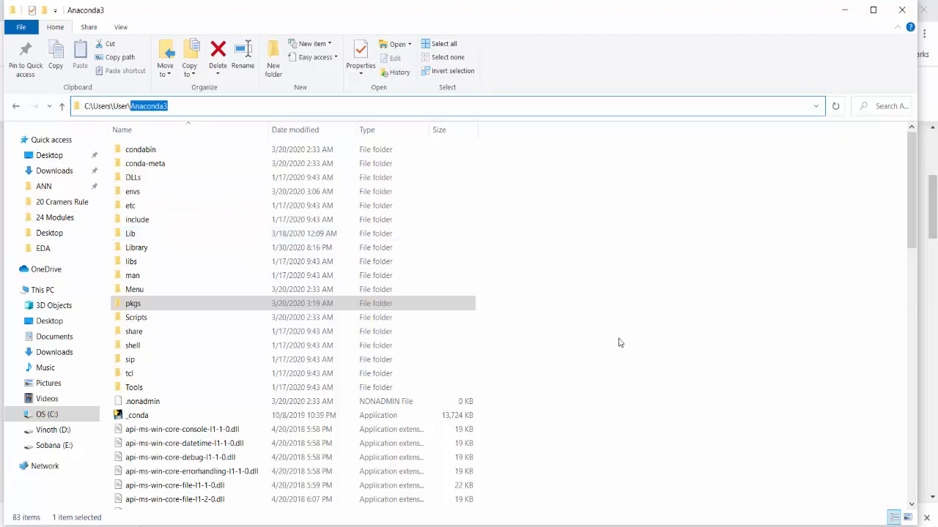
Open Anaconda3's Lib folder, put userdefinedfunction.py there and select it
left_click(124, 106)
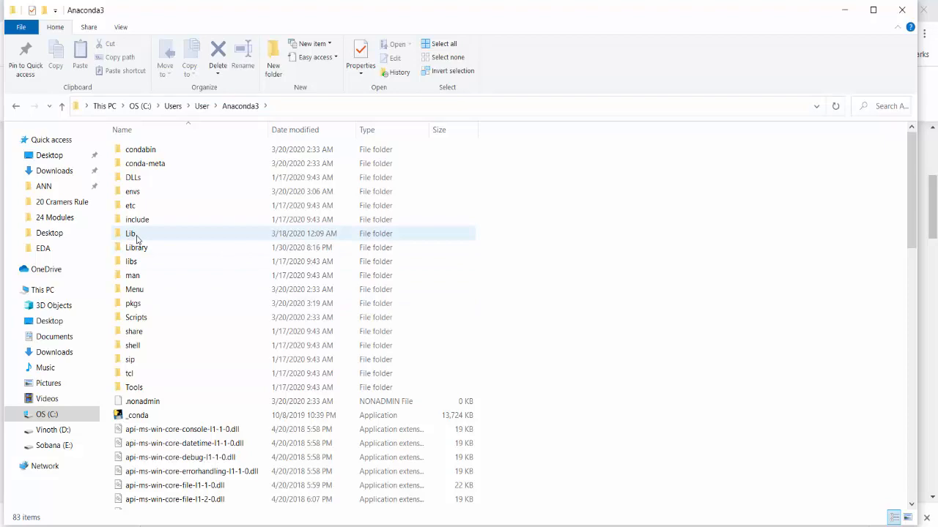
double_click(131, 233)
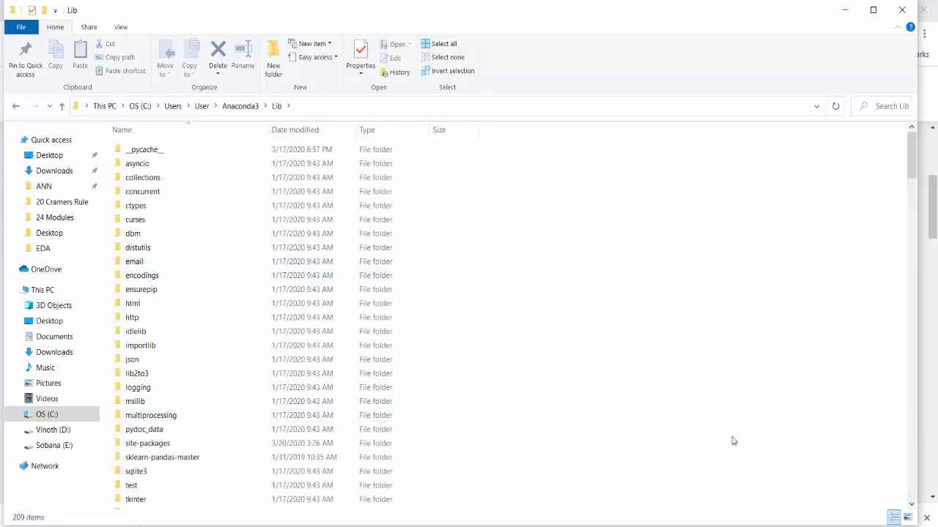
scroll("down", 3)
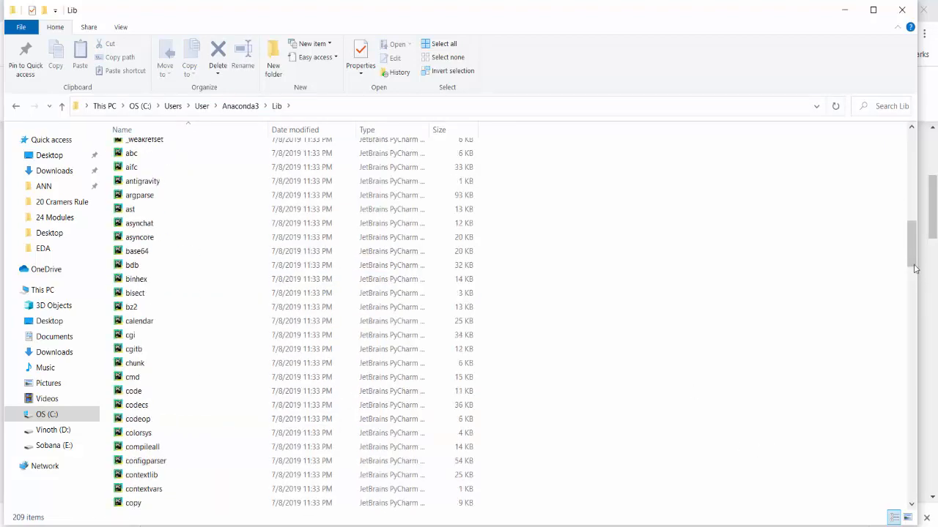
scroll("down", 3)
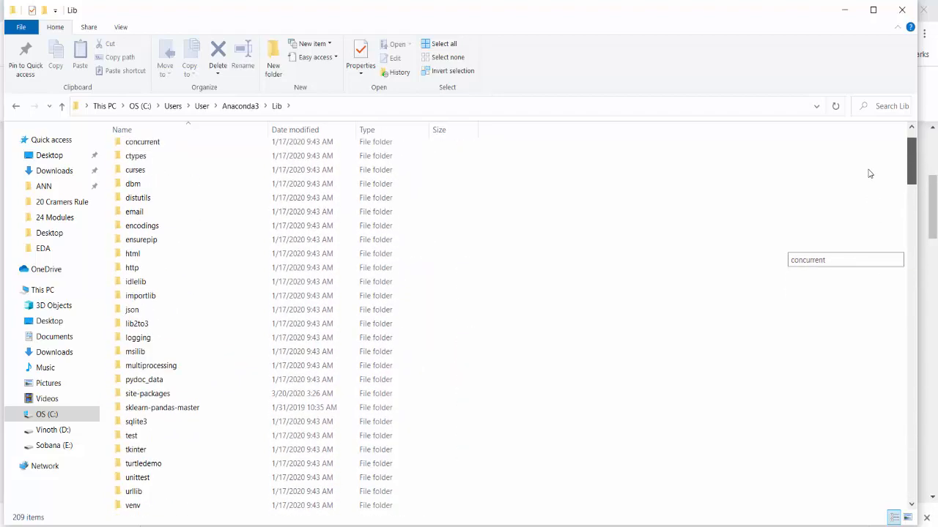
mouse_move(226, 116)
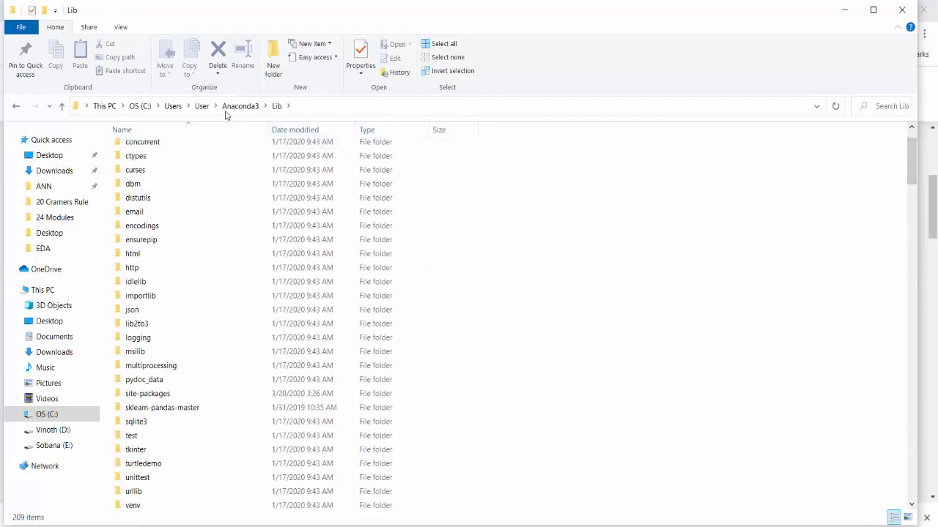
right_click(546, 206)
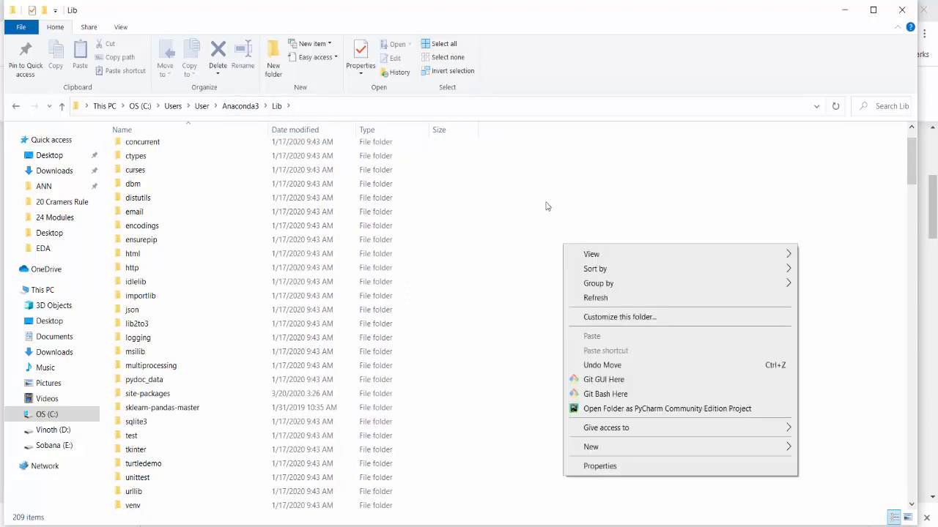
left_click(55, 217)
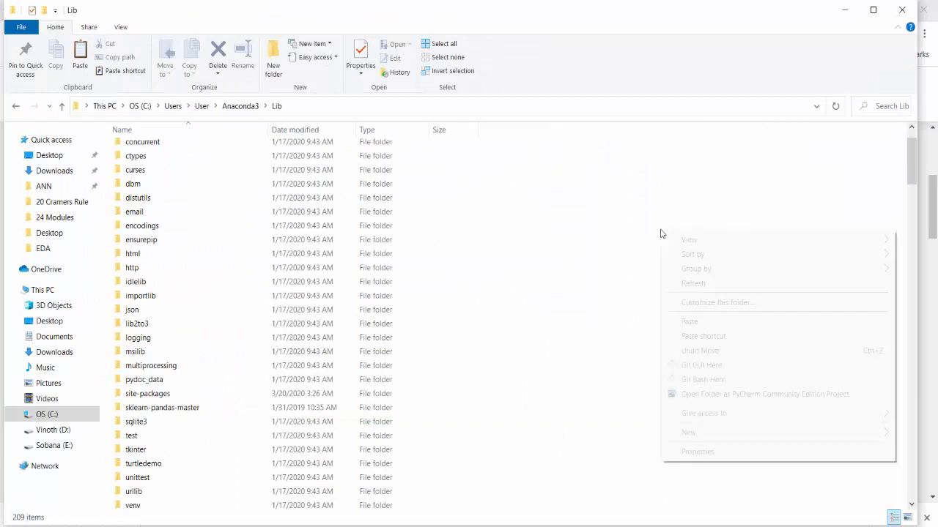
left_click(157, 377)
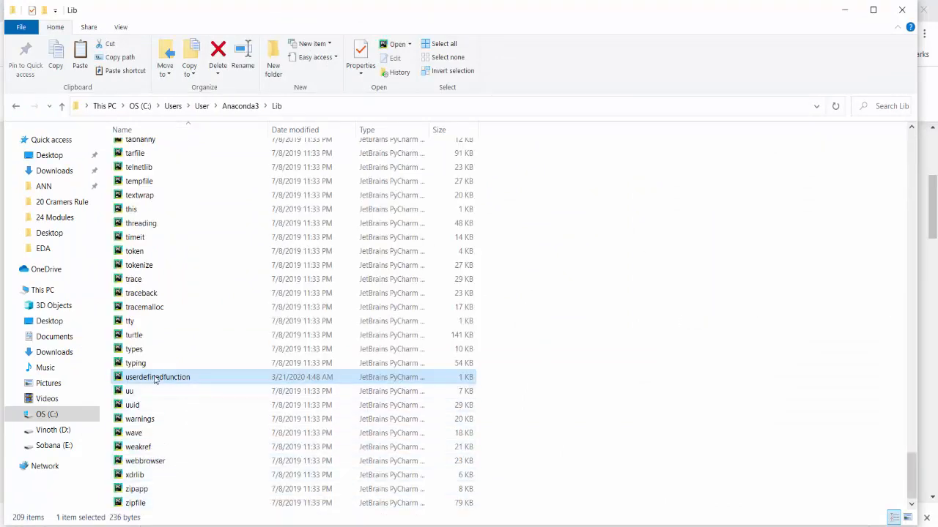
mouse_move(205, 377)
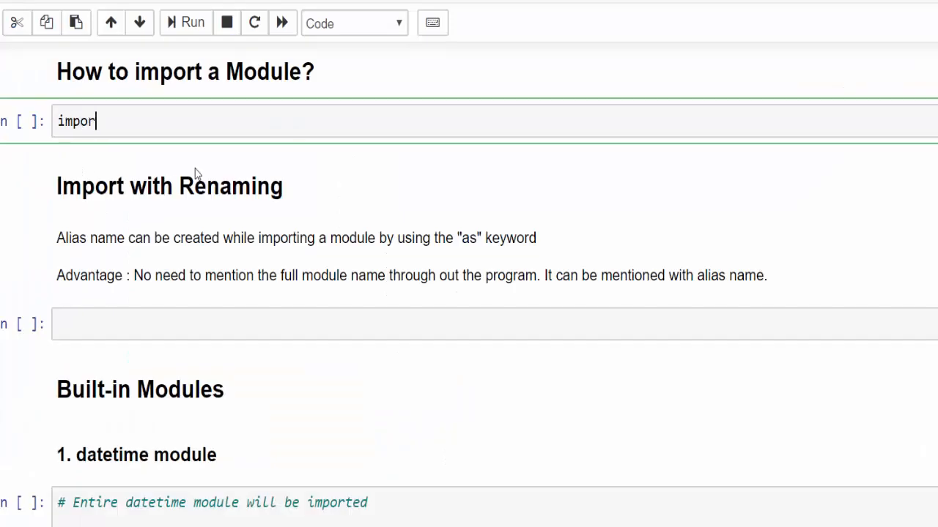
Import userdefinedfunction and run welcomeUser("Pranav"), printing 'Dear Pranav, Welcome to Python Tutorials'
type("t")
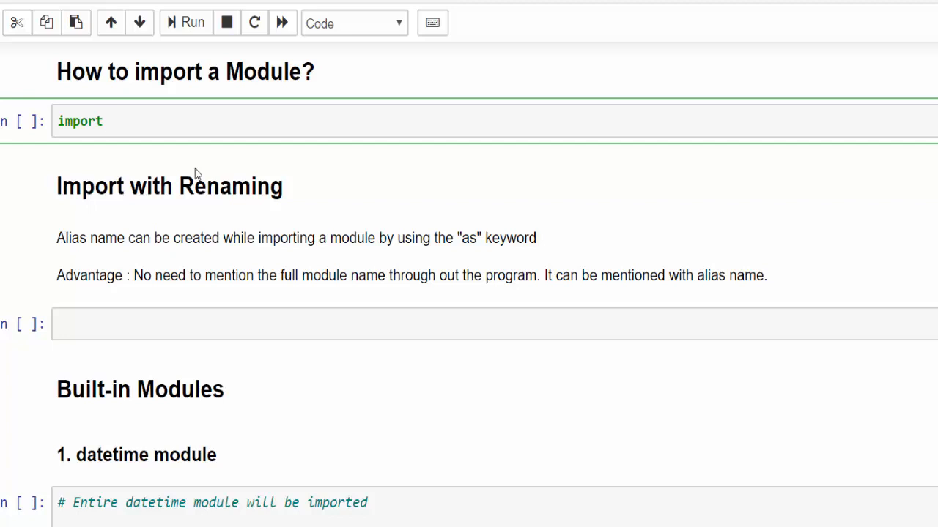
key("tab")
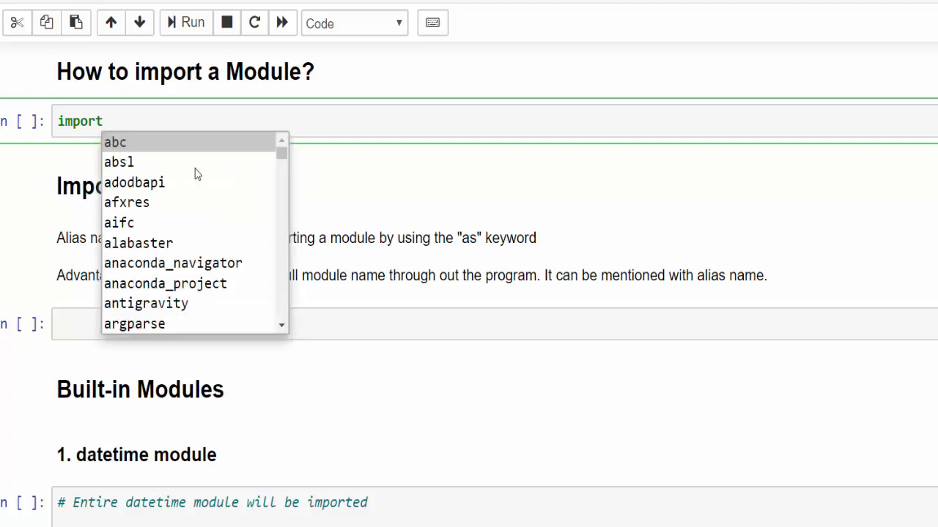
type("userdefinedfunction")
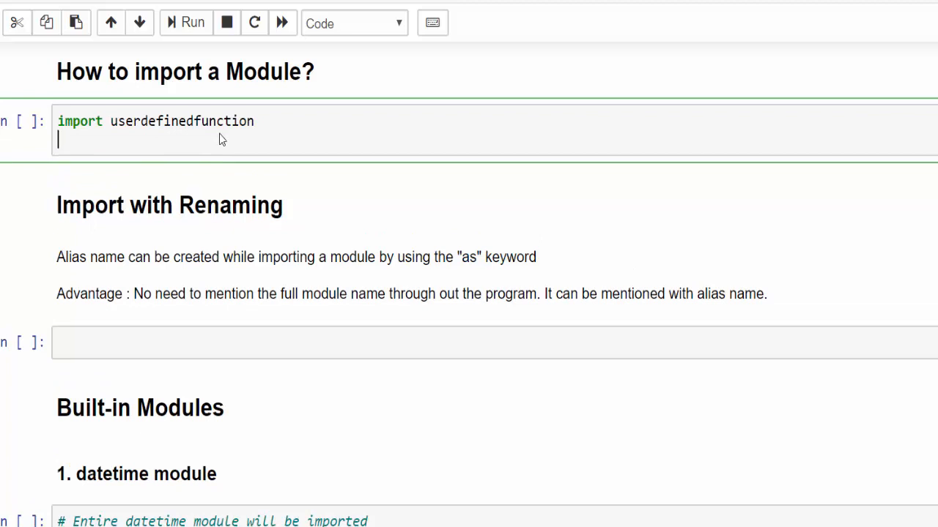
type("use")
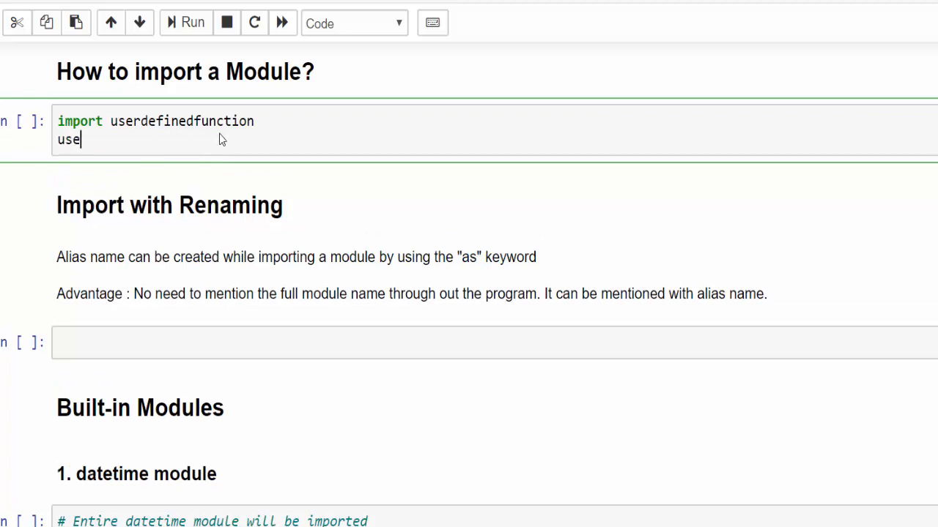
type("rdefinedfunction")
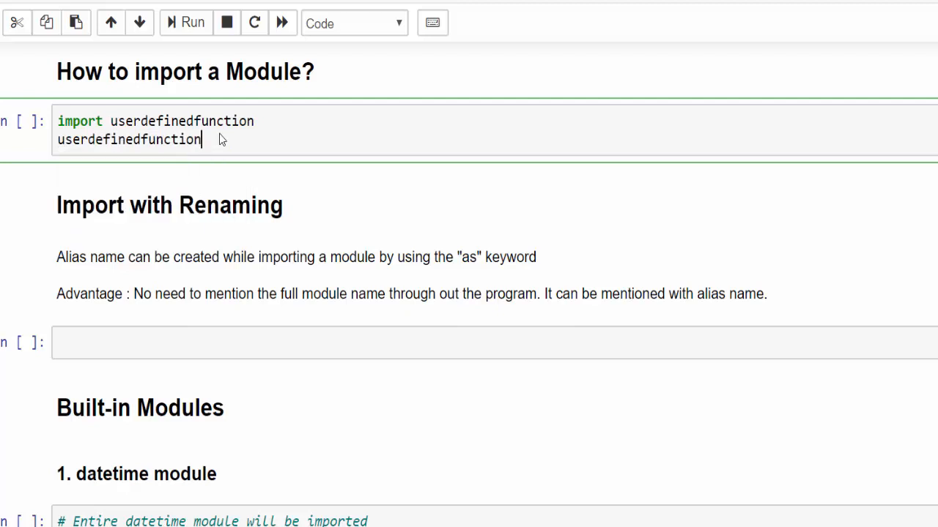
type(".")
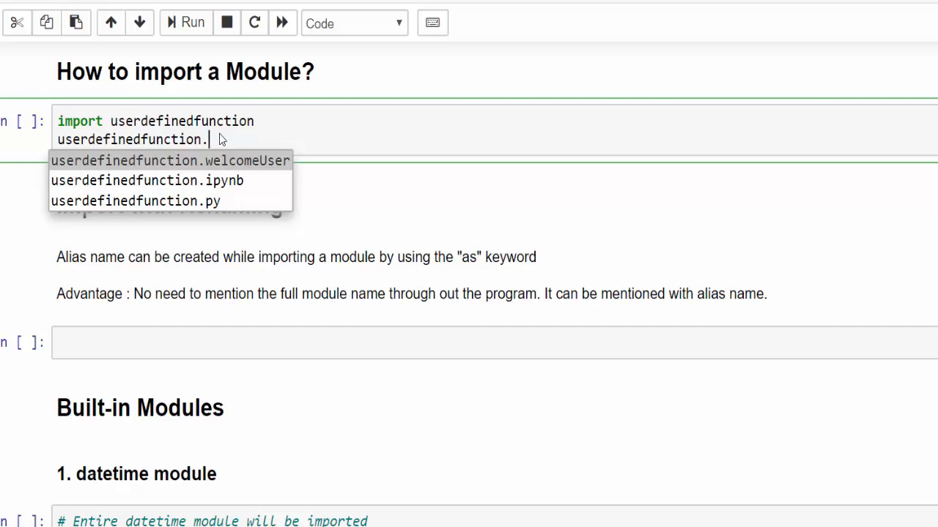
left_click(169, 160)
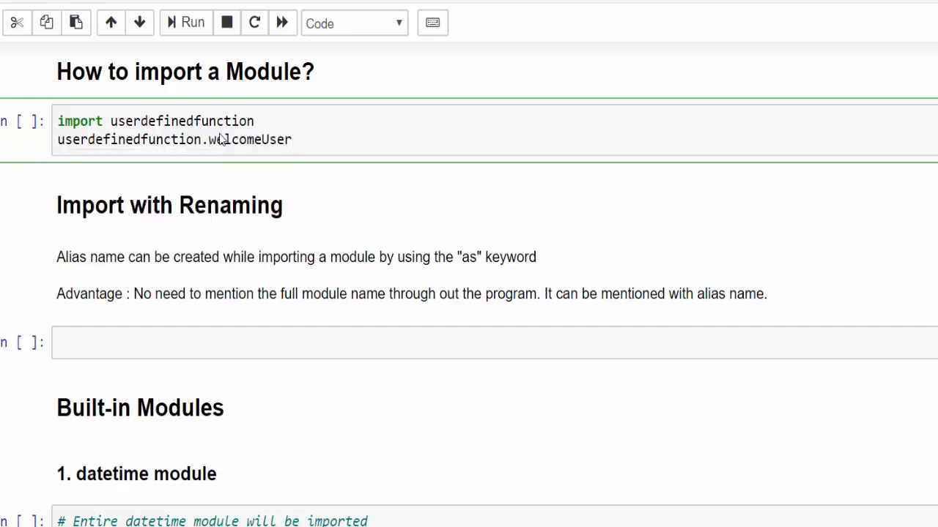
type("(\"\")")
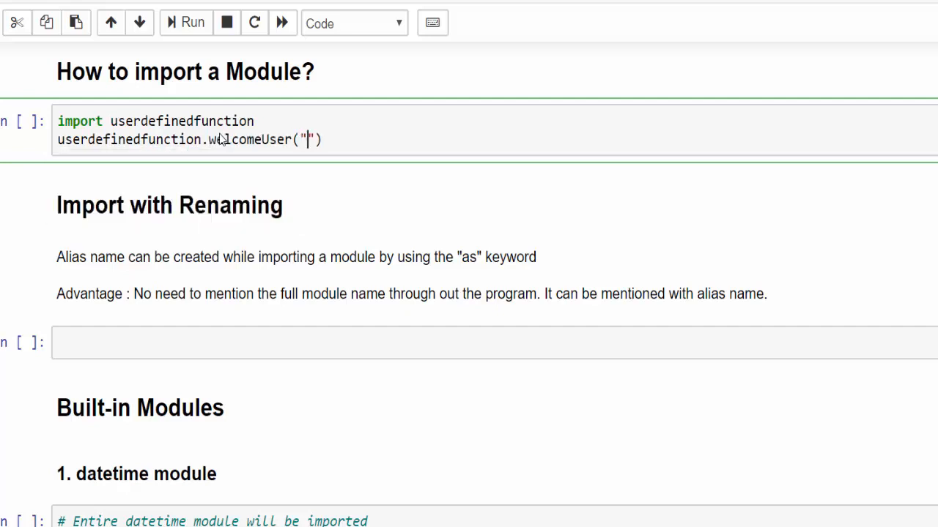
type("Pranav")
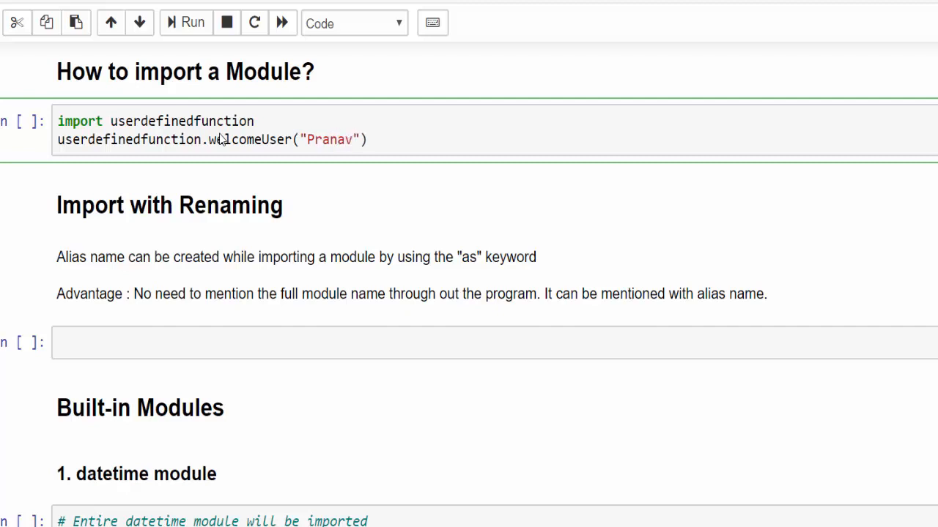
left_click(185, 22)
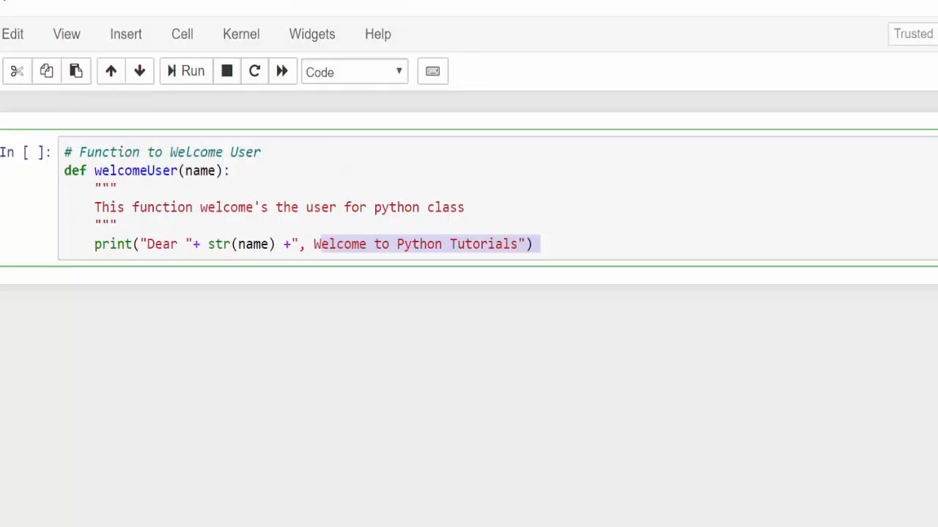
scroll("down", 3)
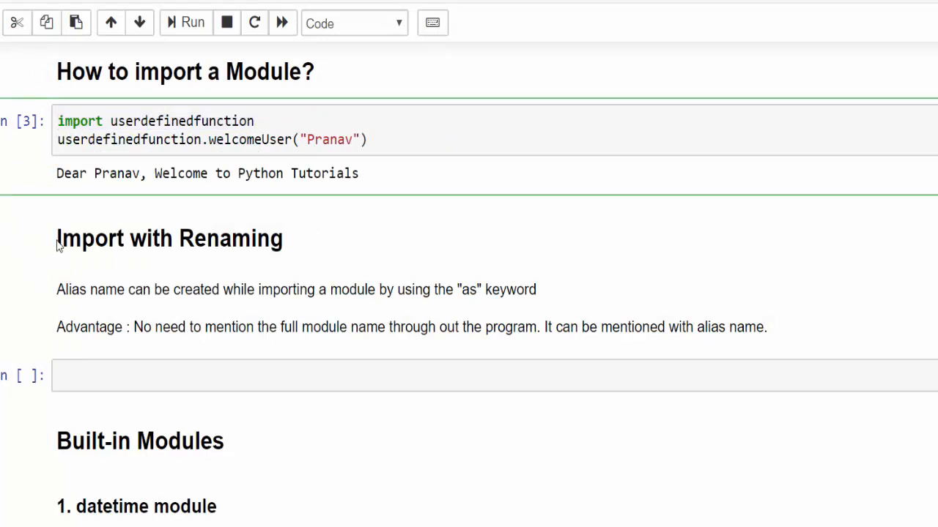
Import userdefinedfunction as udf and run udf.welcomeUser("Vinoth") under Import with Renaming
double_click(169, 238)
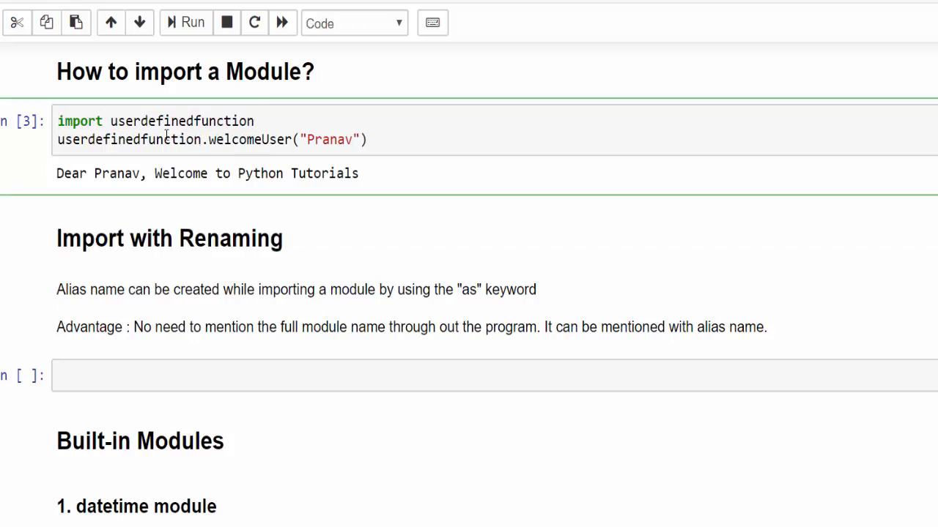
type("import userdefinedfunction")
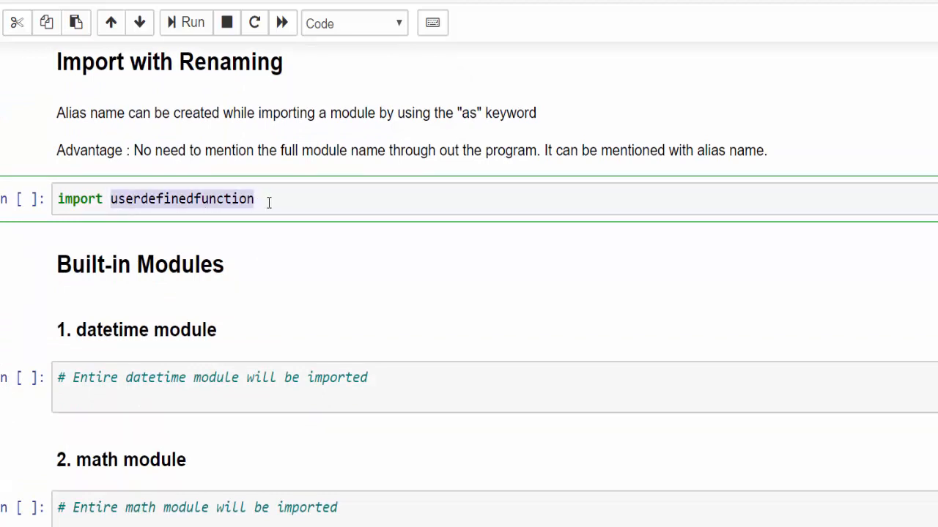
type("as")
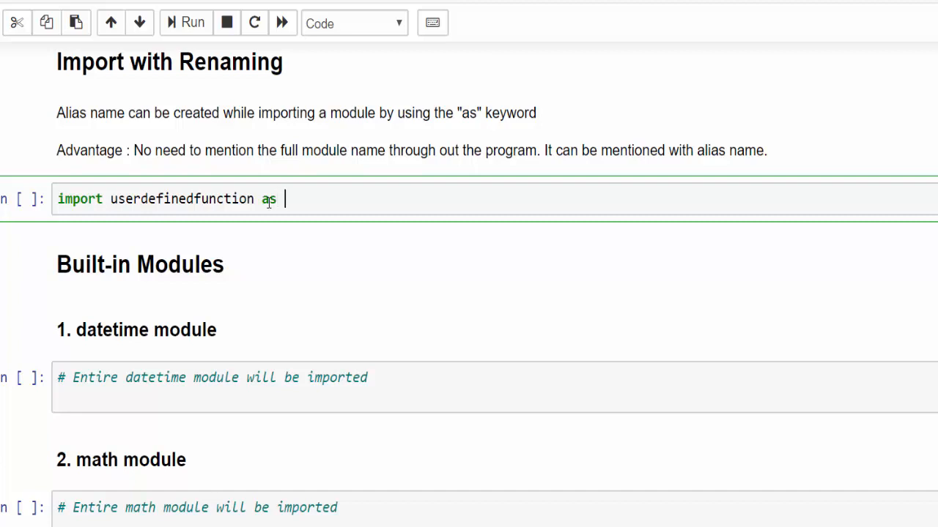
type("udf")
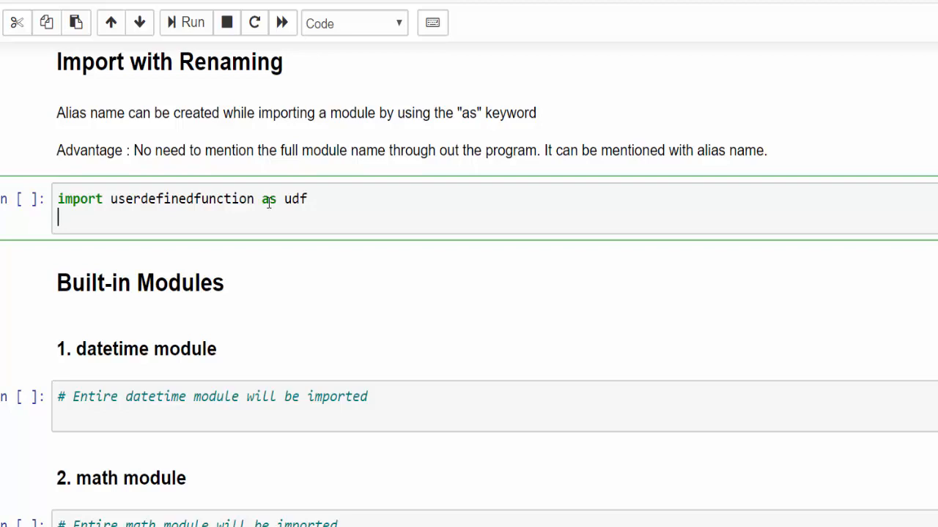
type("udf")
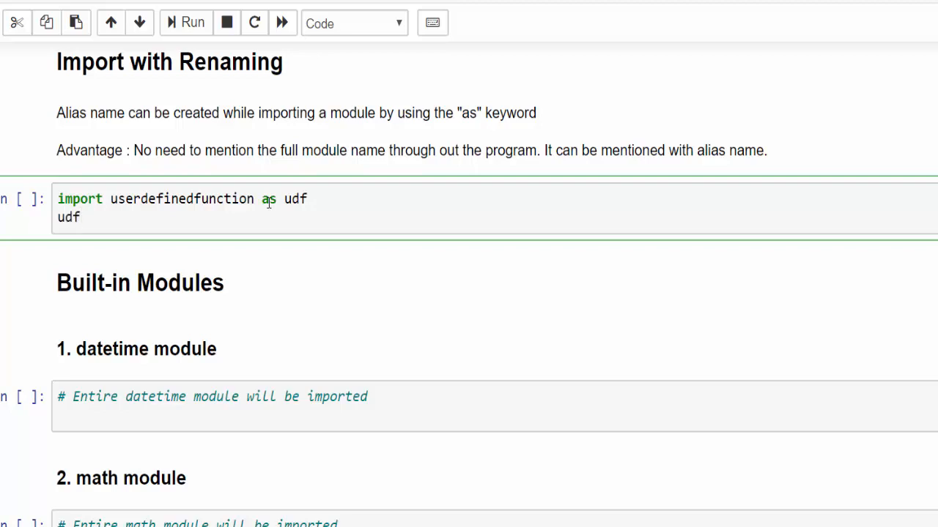
type(".welcomeUser")
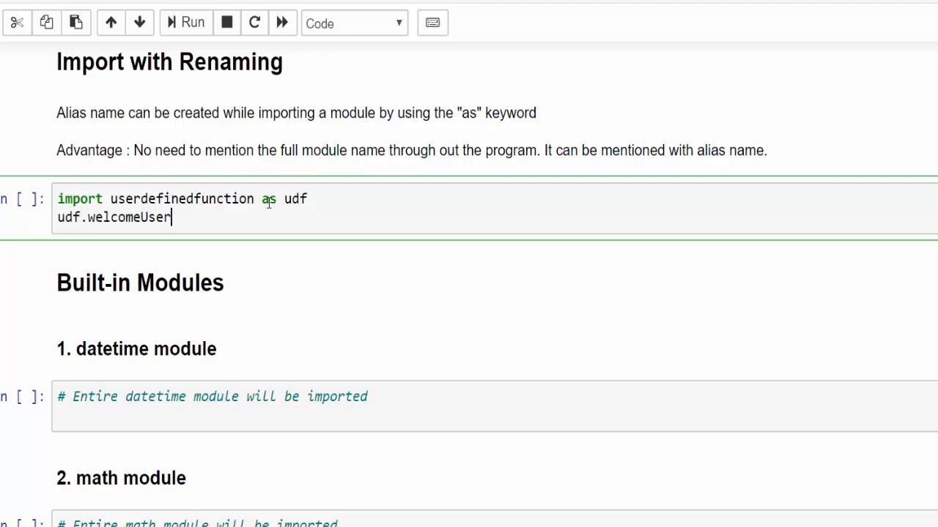
type("(\"Vint\"")
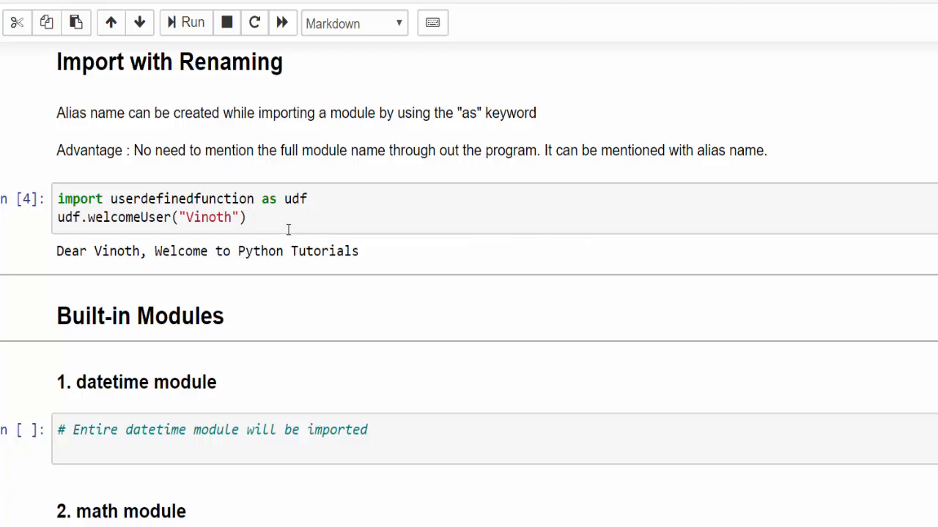
mouse_move(292, 222)
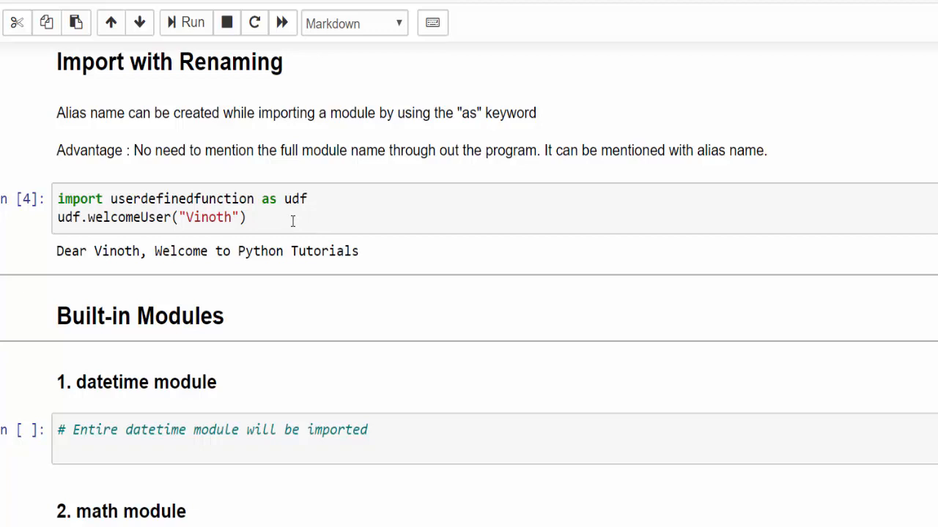
Import datetime as dt and run dt.datetime.now() to show the current timestamp
scroll("down", 3)
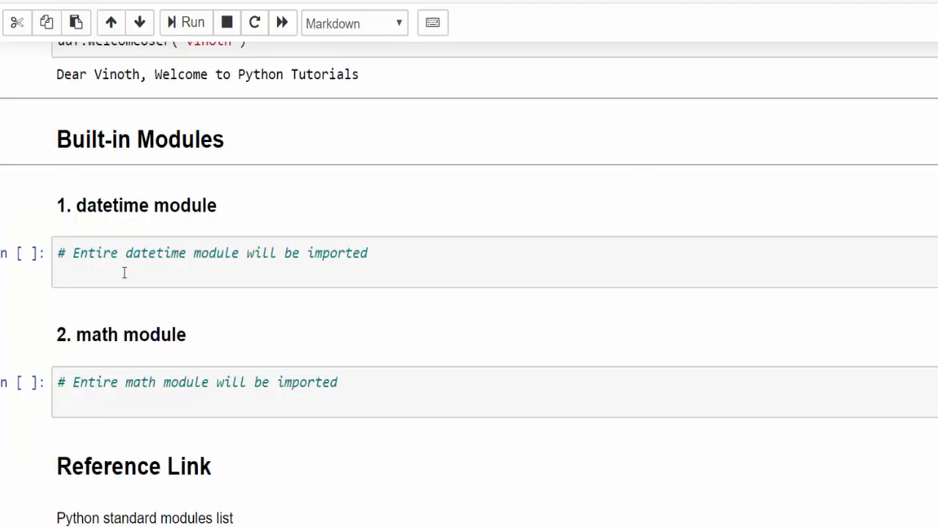
type("import datetime")
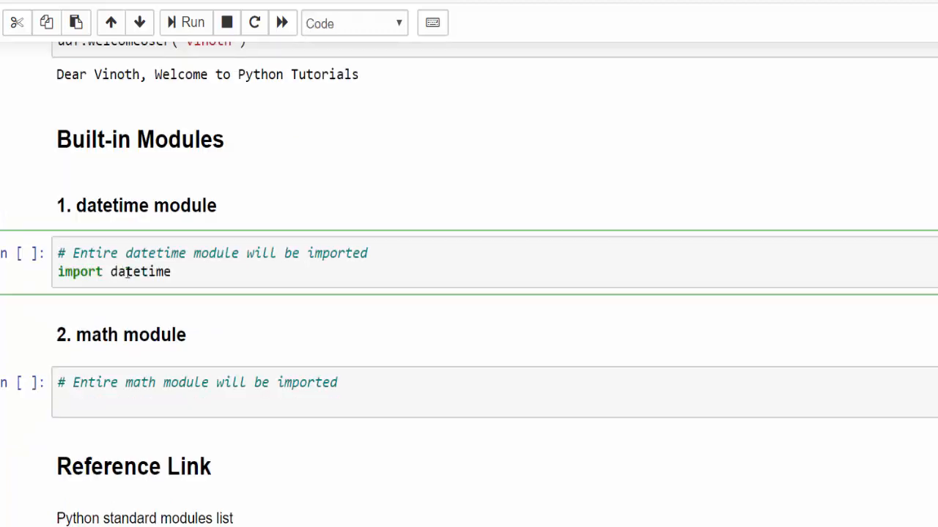
type("as dt")
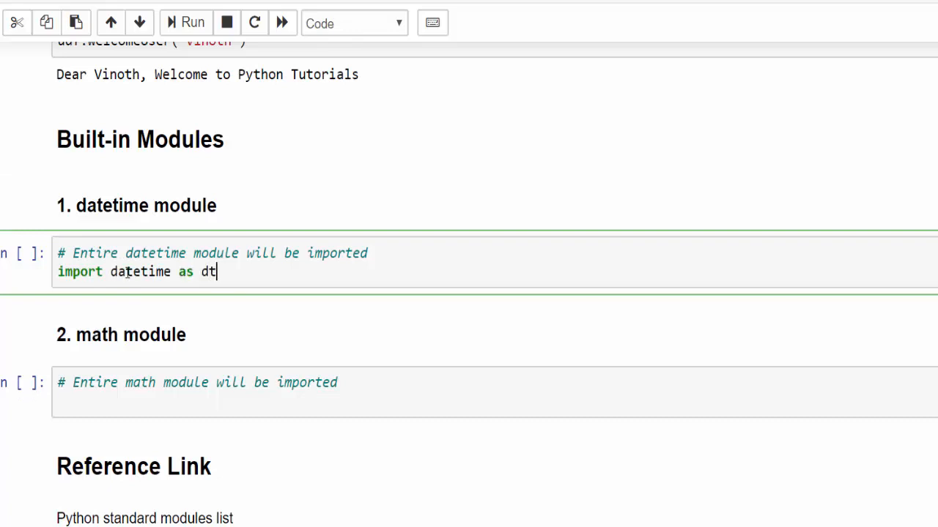
type("dt.")
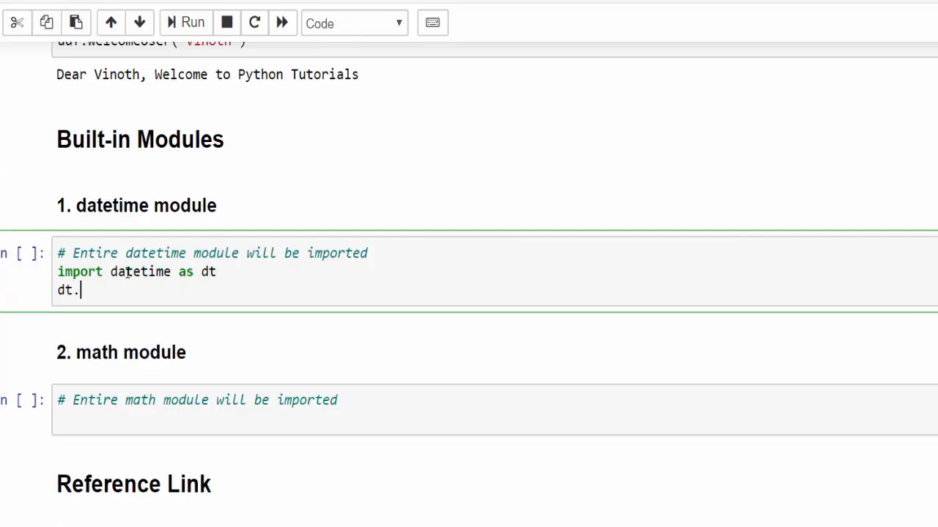
type(".")
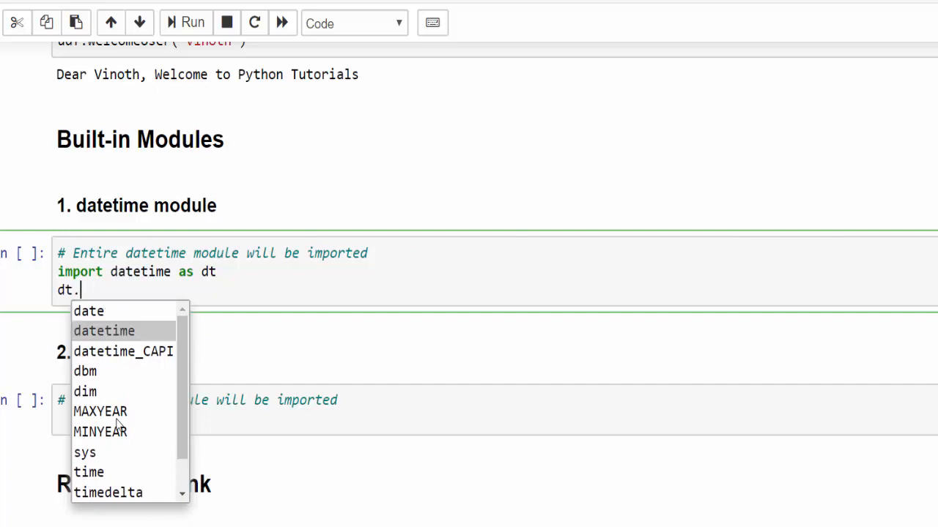
left_click(104, 330)
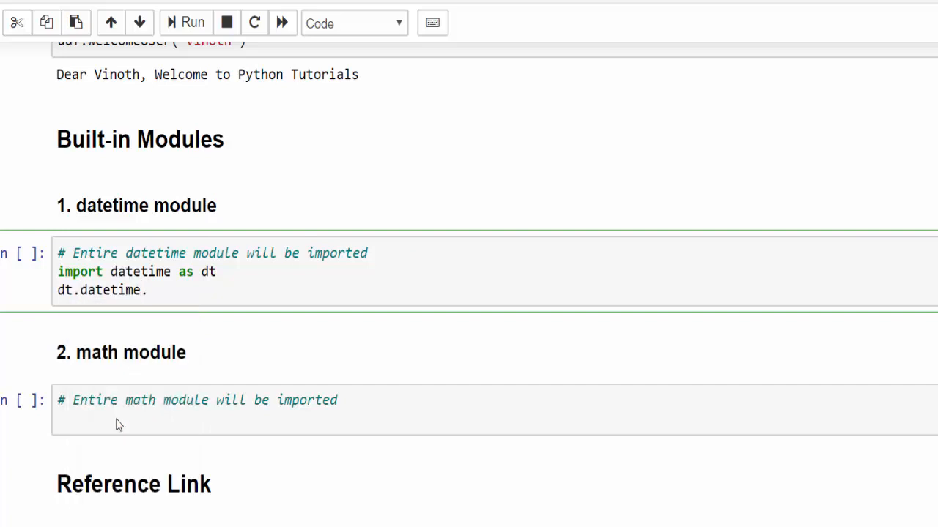
type("now()")
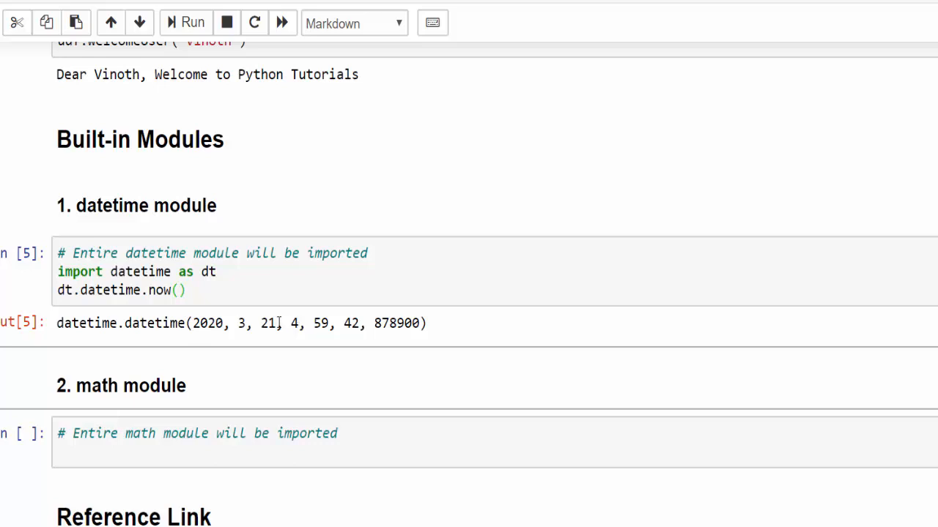
left_click_drag(291, 323, 424, 323)
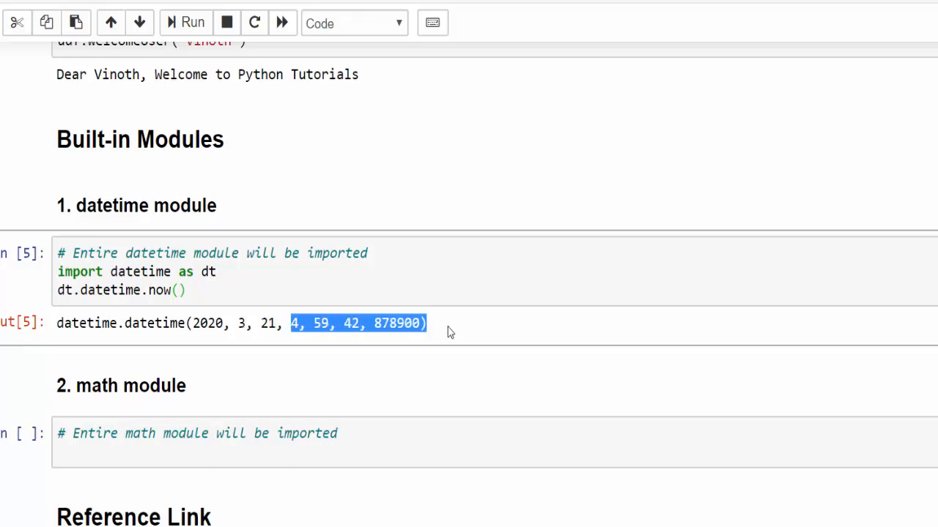
Import math and print the value of pi with math.pi
scroll("down", 3)
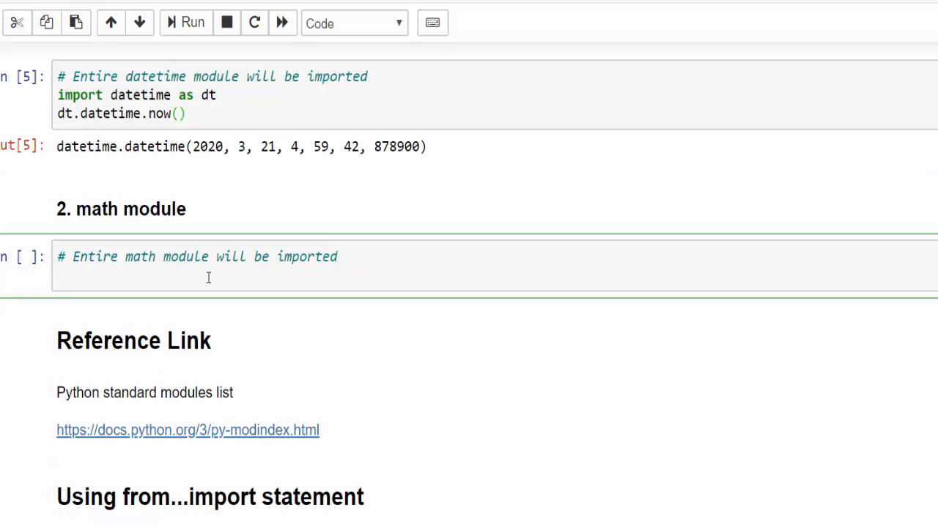
type("import math")
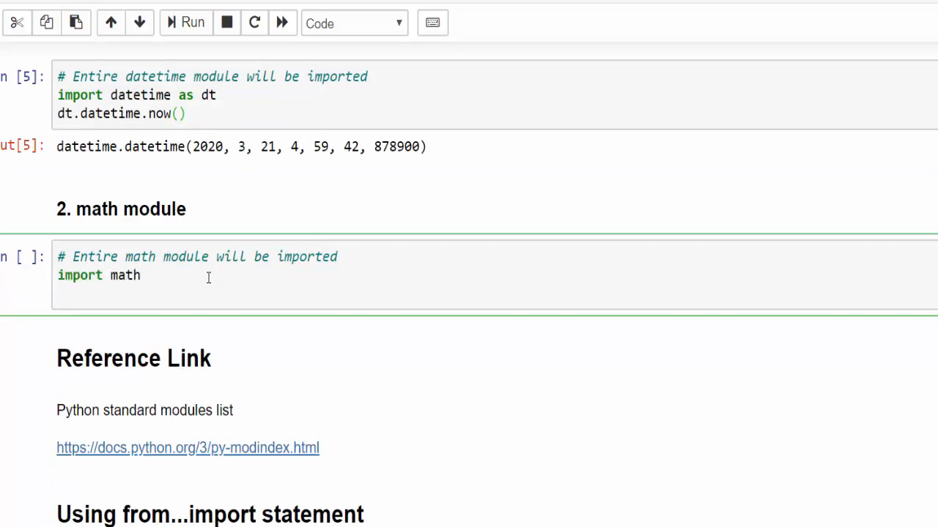
type("print(\"The value of pi is\", )")
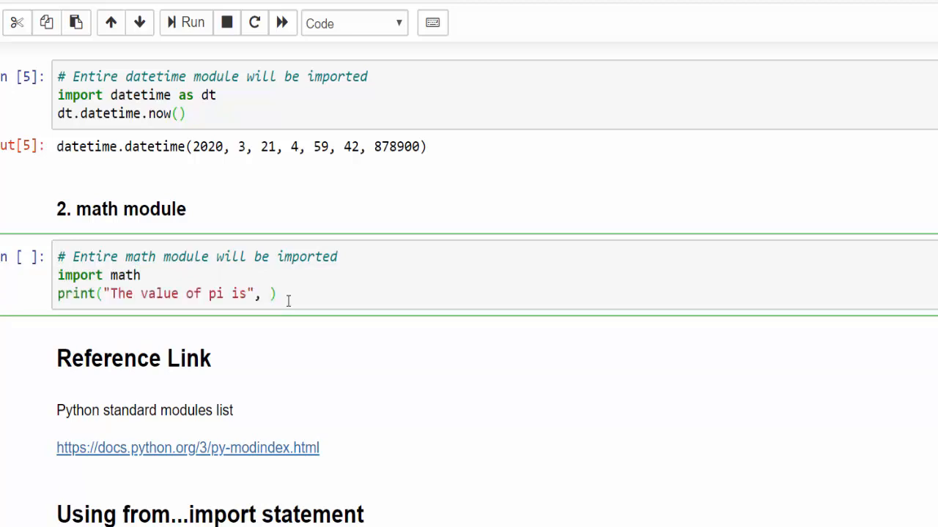
type("math")
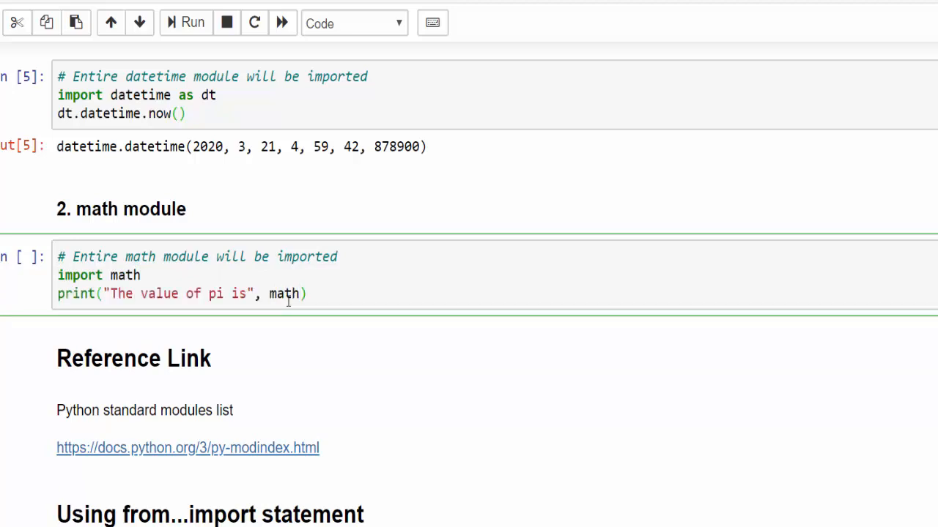
type(".pi")
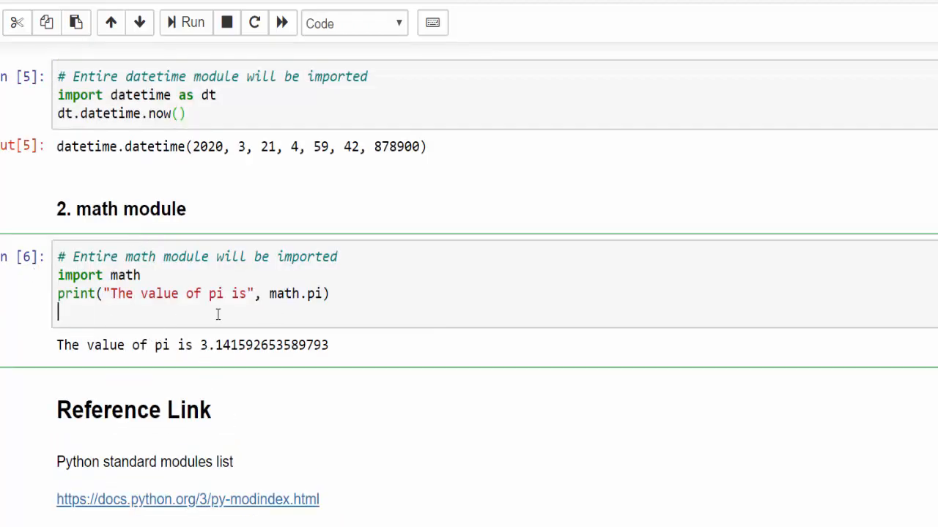
Add a print of math.factorial(5), giving 'Factorial of 5 is 120'
type("print(\"Factorial of 5 is\",format()))")
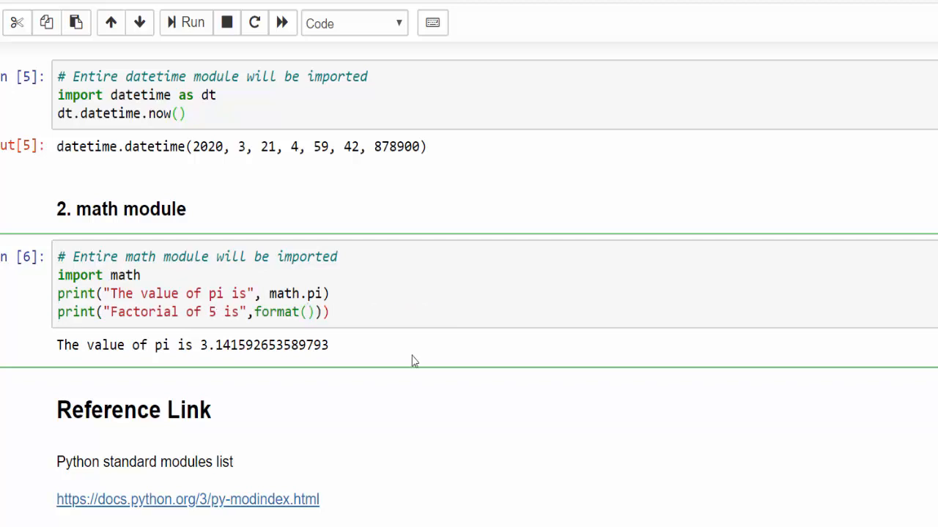
type("math.")
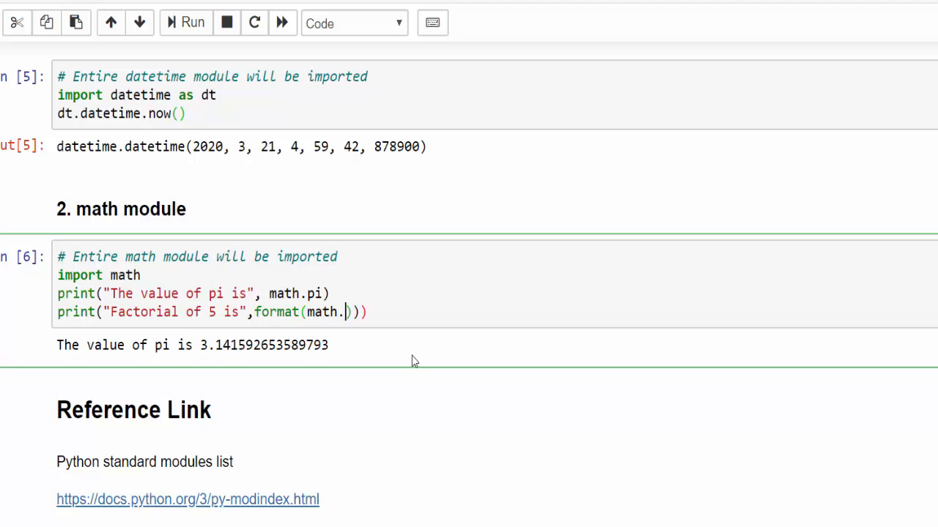
type("fa")
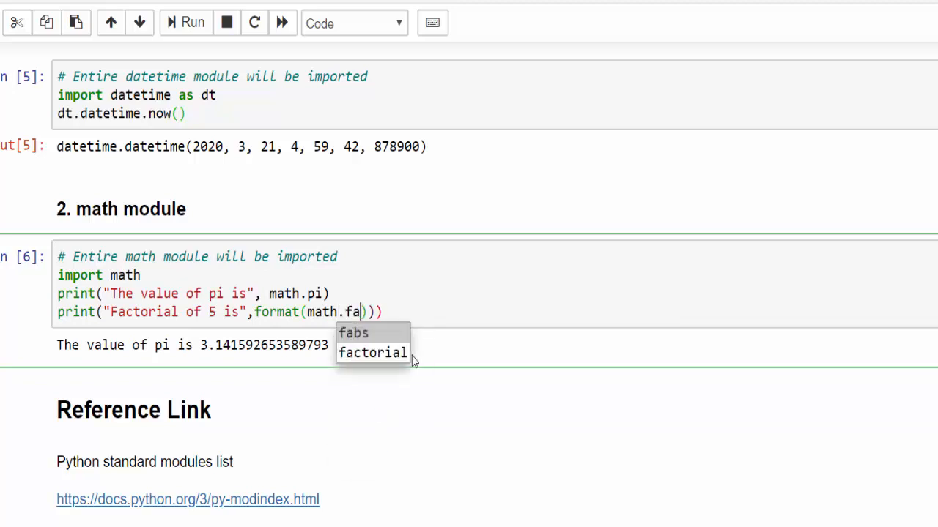
left_click(373, 353)
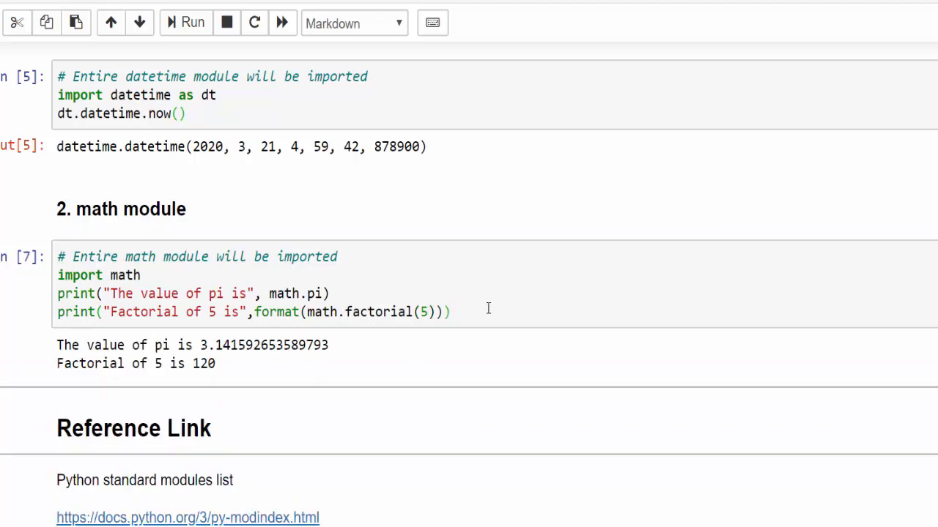
mouse_move(213, 357)
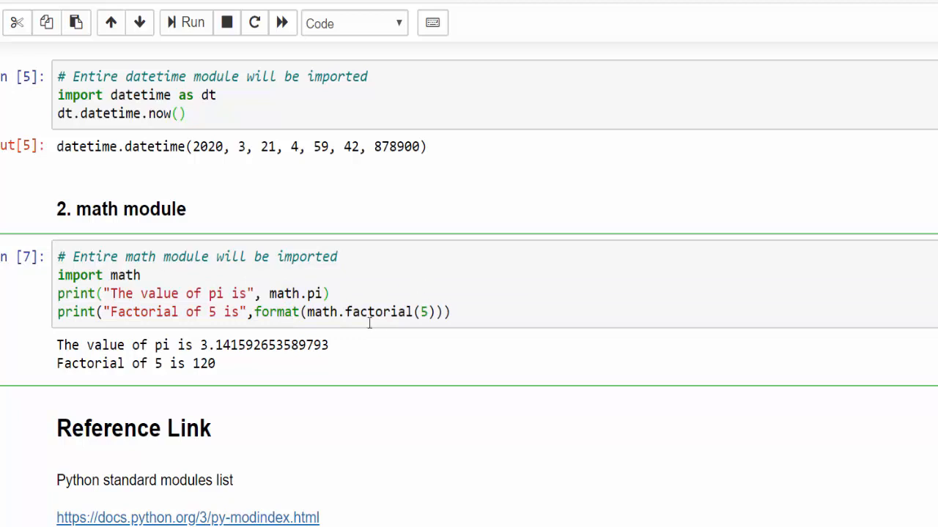
scroll("down", 3)
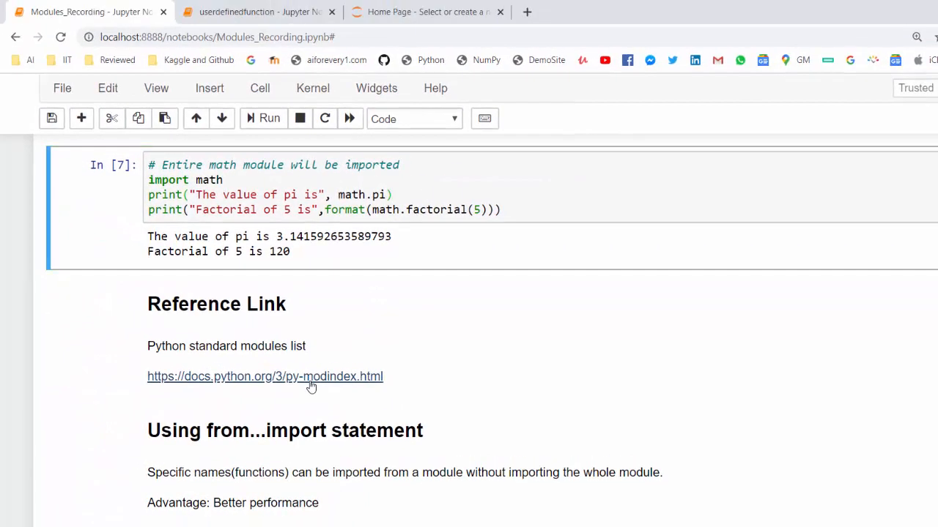
Browse the docs.python.org Python Module Index, then return to Modules_Recording
left_click(264, 376)
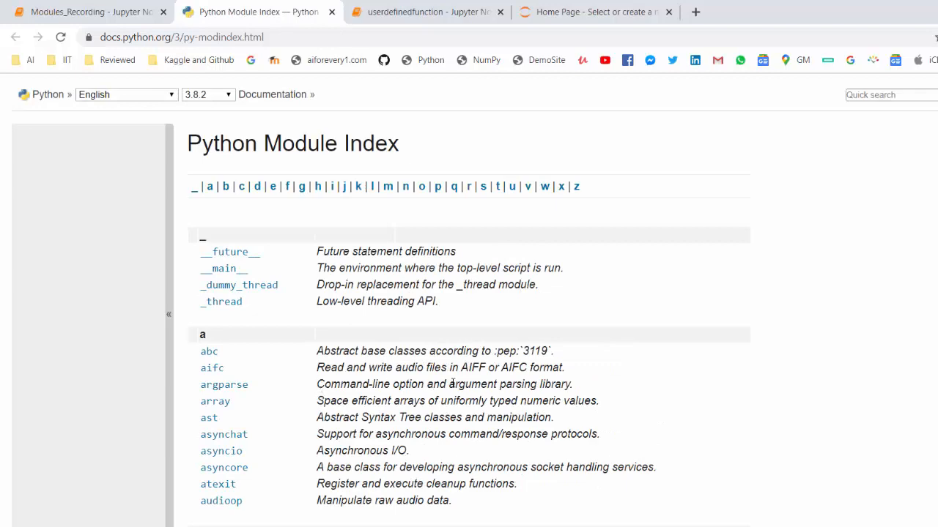
scroll("down", 3)
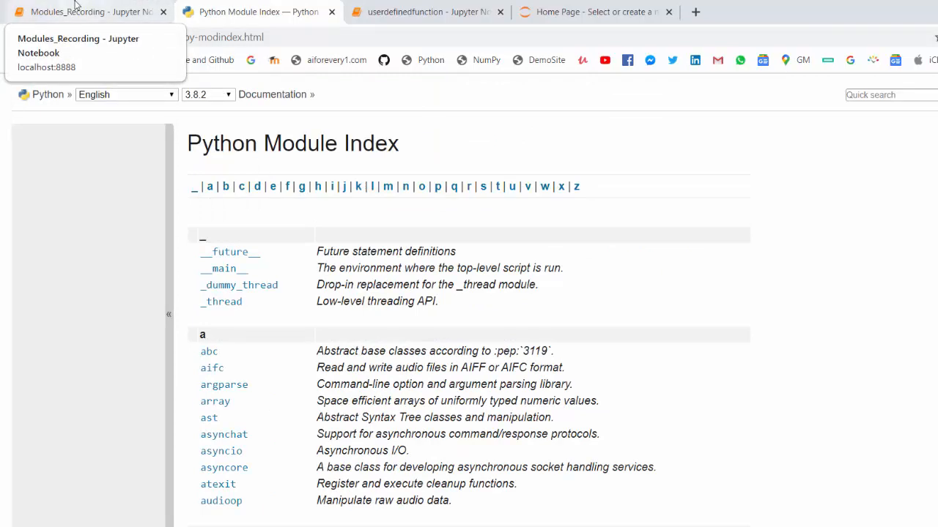
left_click(81, 12)
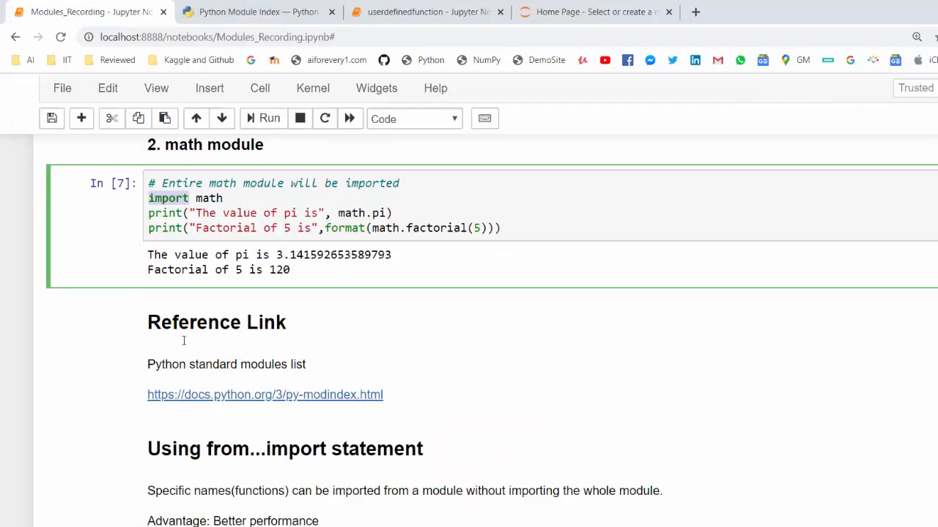
Write 'from math import pi' and math.pi in the import-only-pi cell and run it
scroll("down", 3)
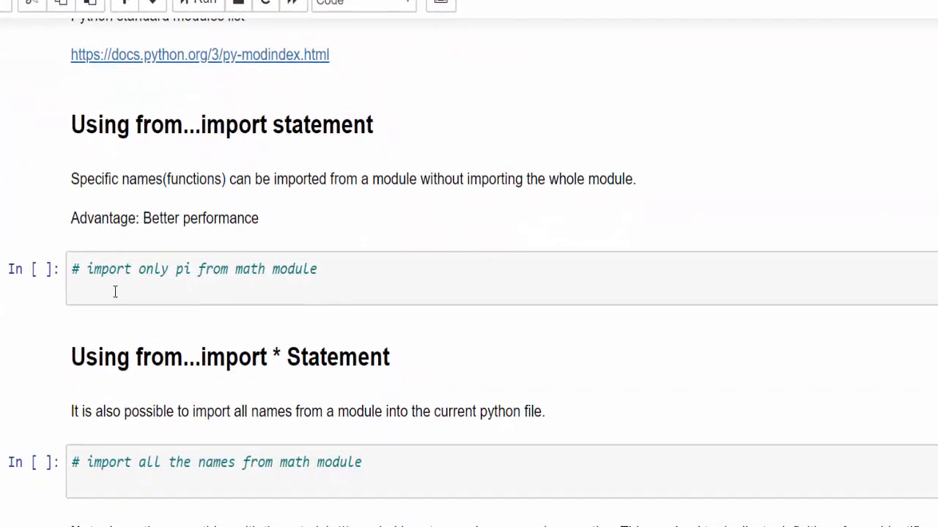
left_click(117, 289)
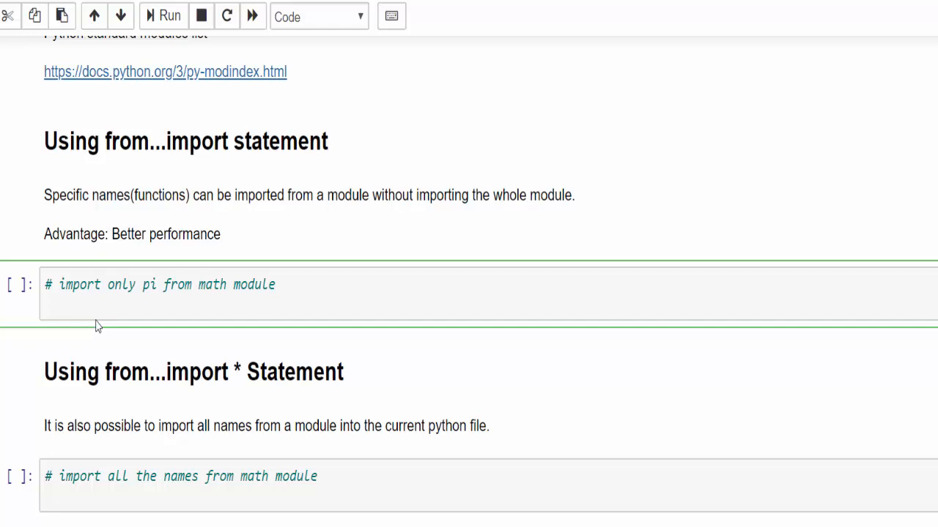
type("from")
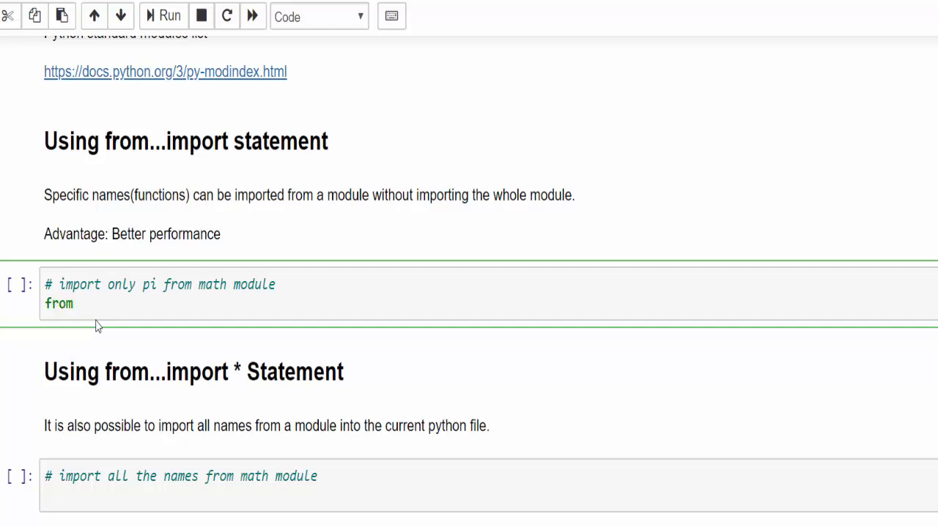
type("mat")
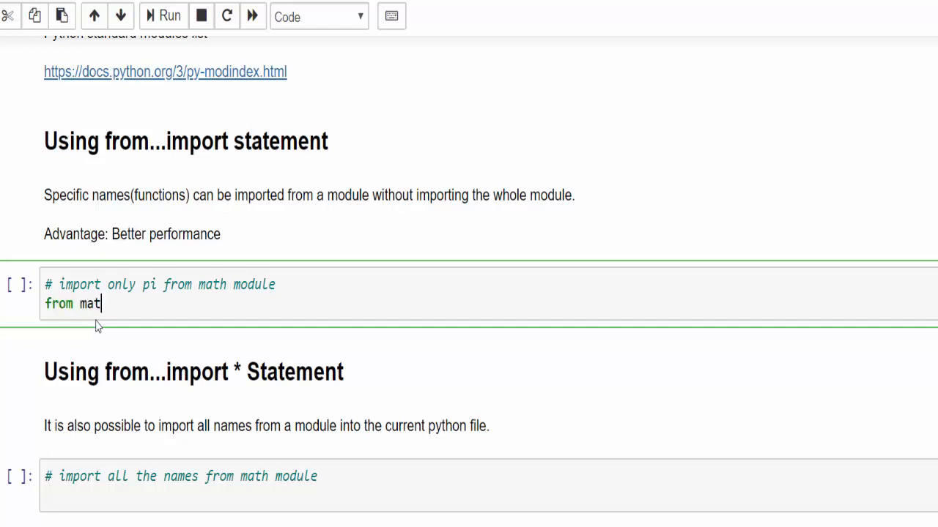
type("h impo")
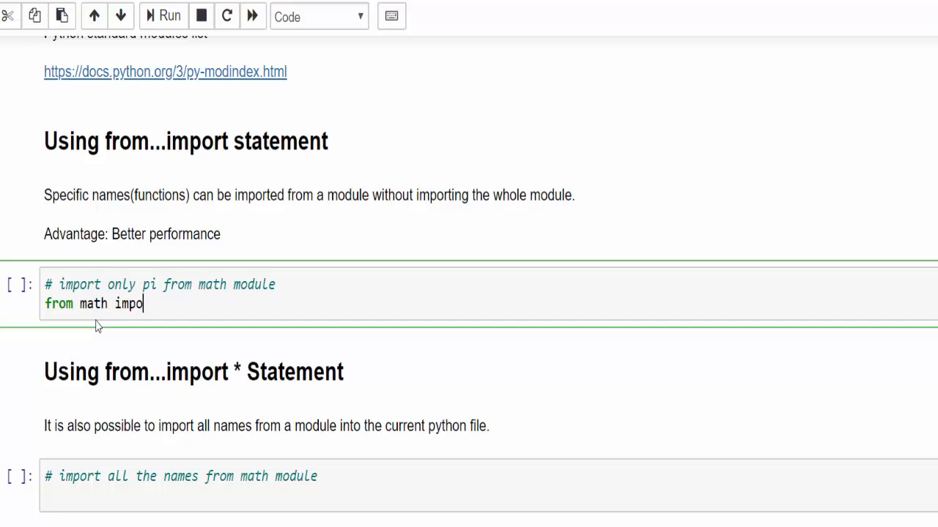
type("rt pi")
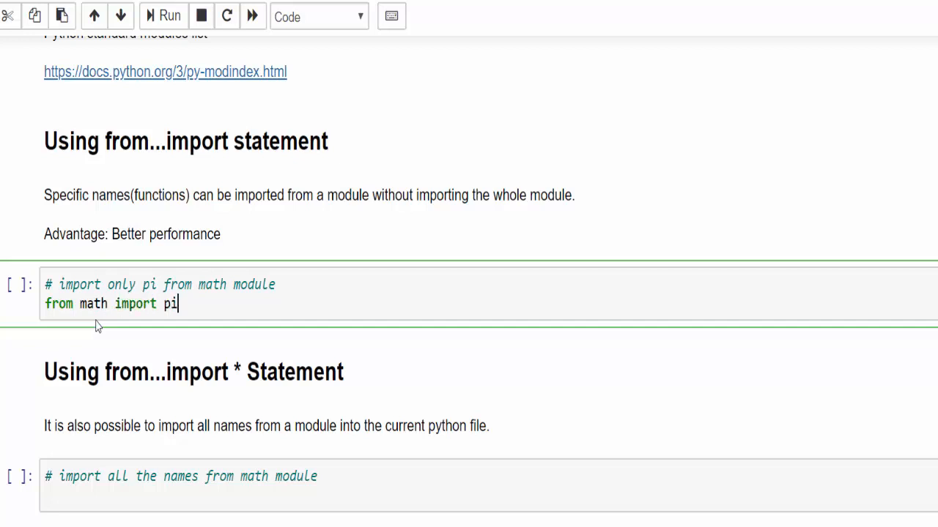
type("m")
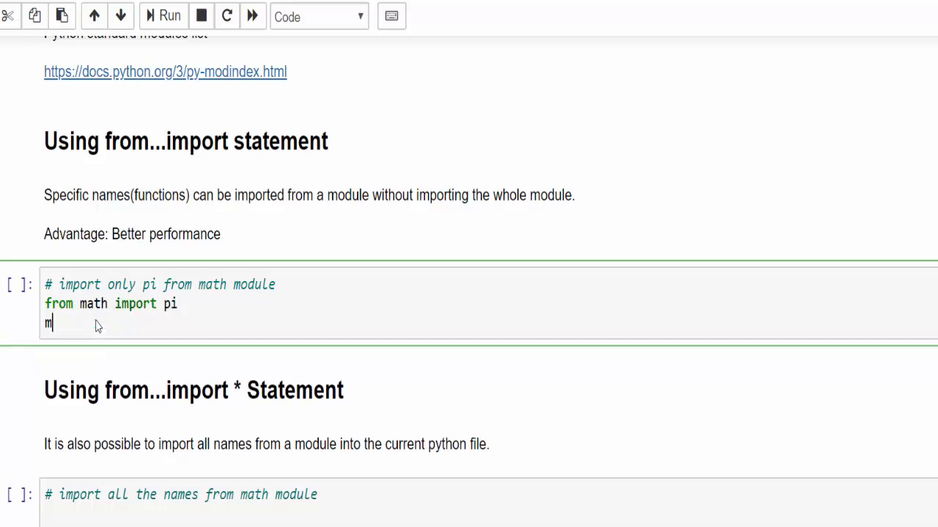
type("ath.pi")
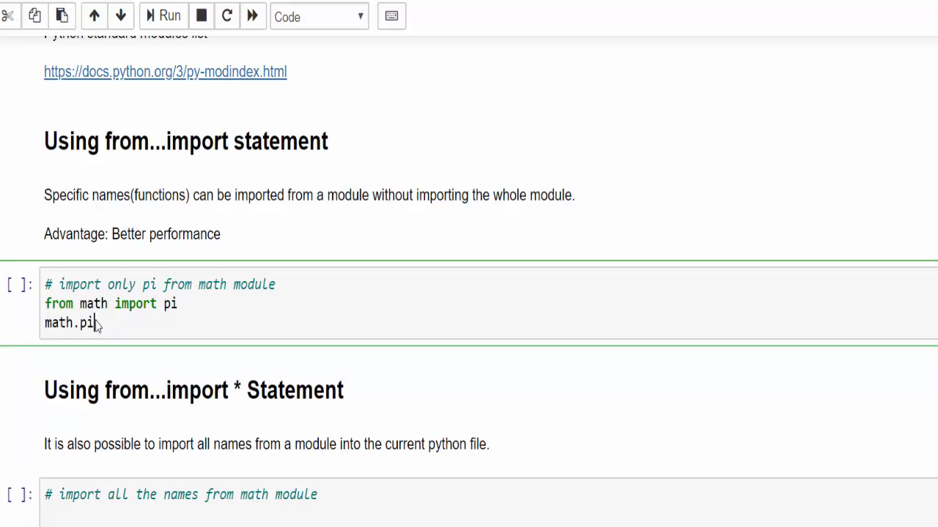
left_click(169, 16)
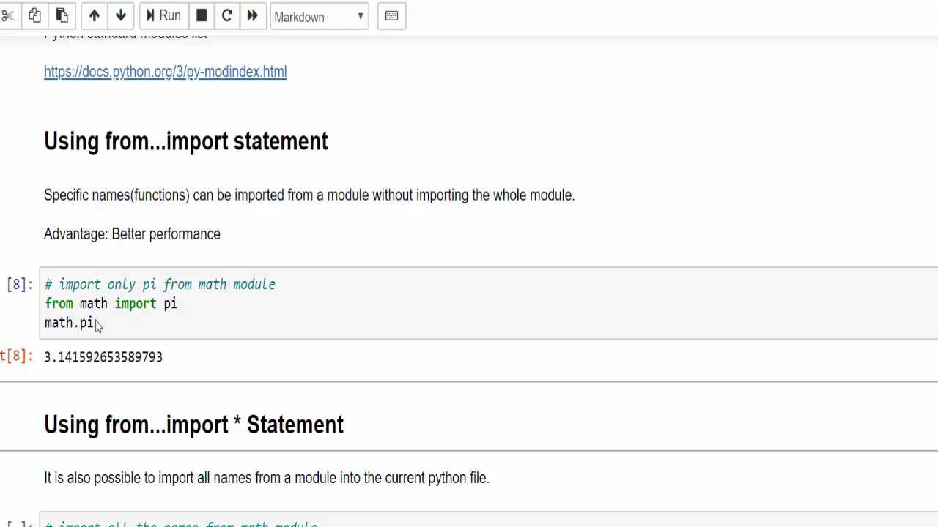
scroll("down", 3)
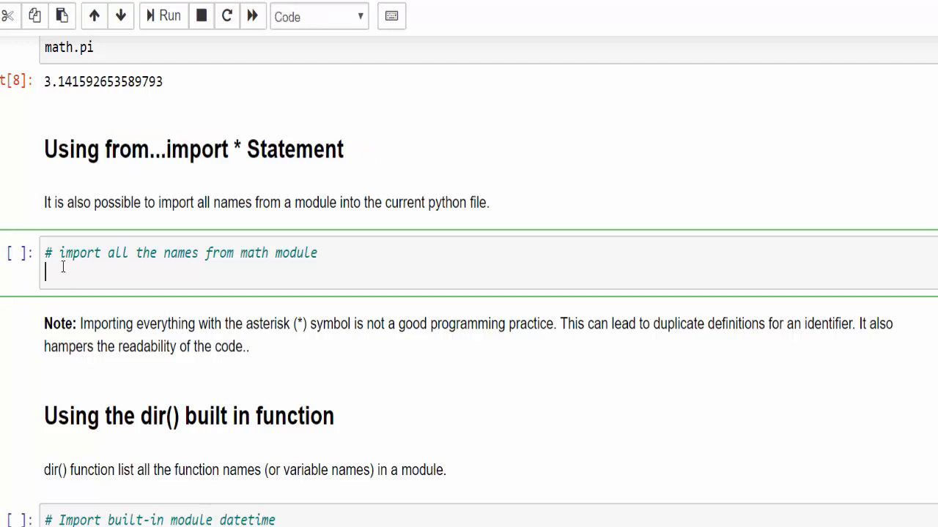
Enter 'from math import *' and math.pi in the import-all-names cell, outputting 3.141592653589793
type("from math")
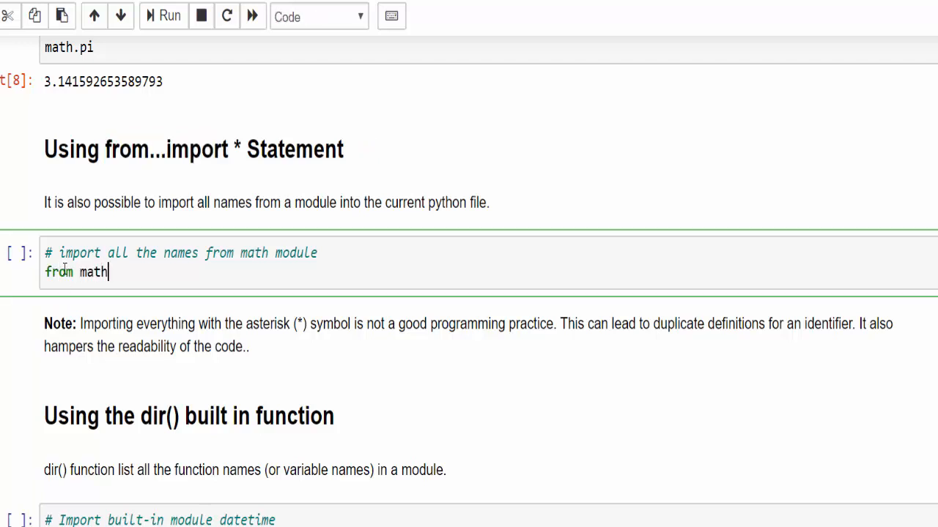
type("import *")
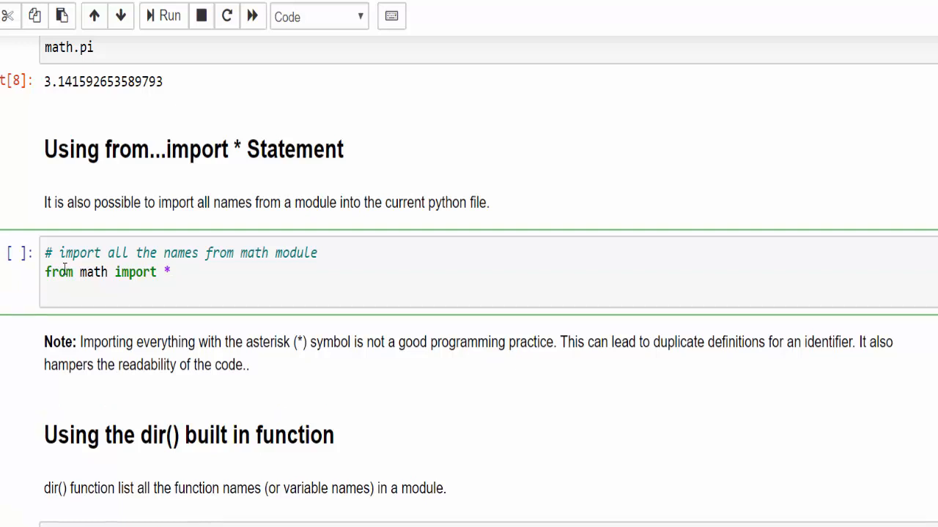
type("math.pi")
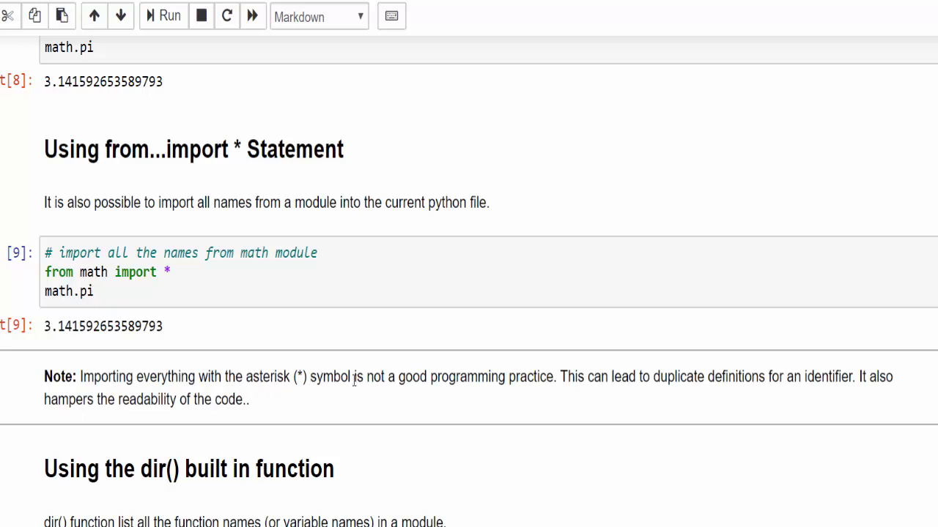
mouse_move(174, 392)
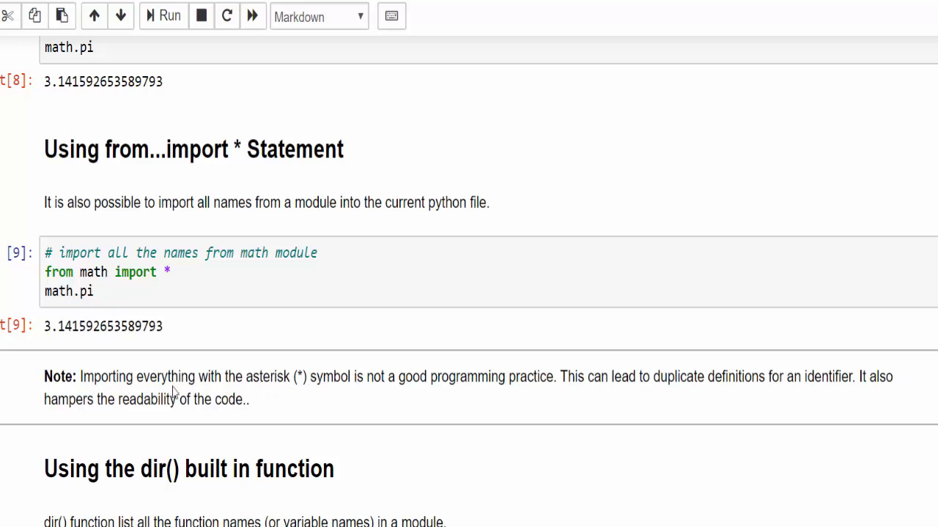
mouse_move(82, 383)
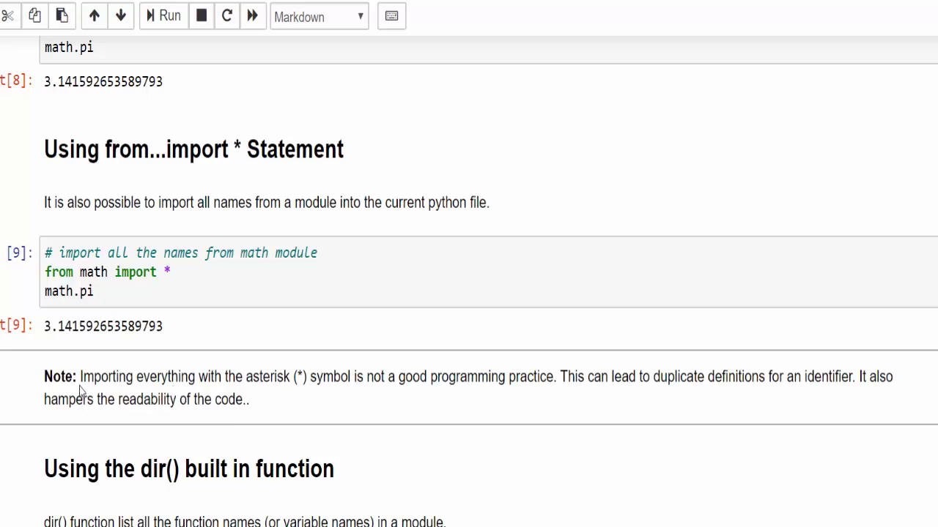
left_click_drag(80, 376, 270, 377)
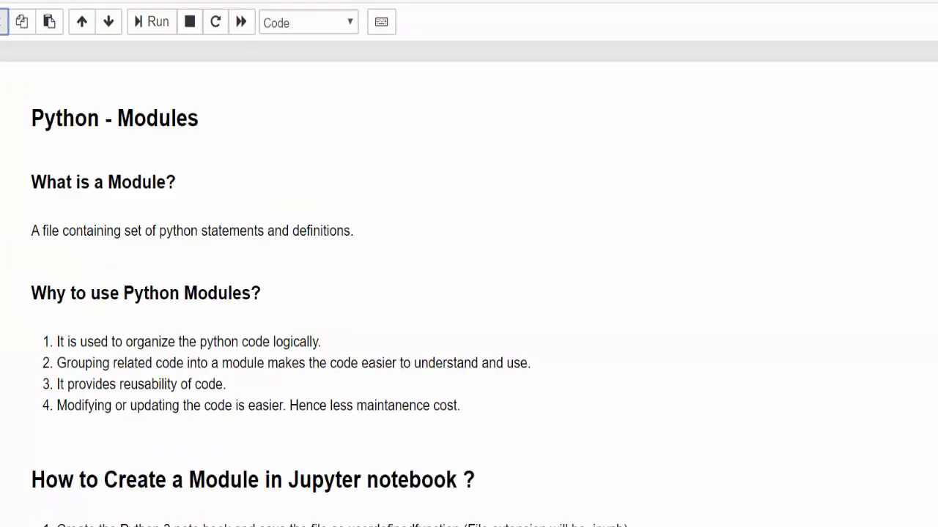
Review the rerun notebook outputs, highlighting the 'as' keyword in the renaming cell
scroll("down", 3)
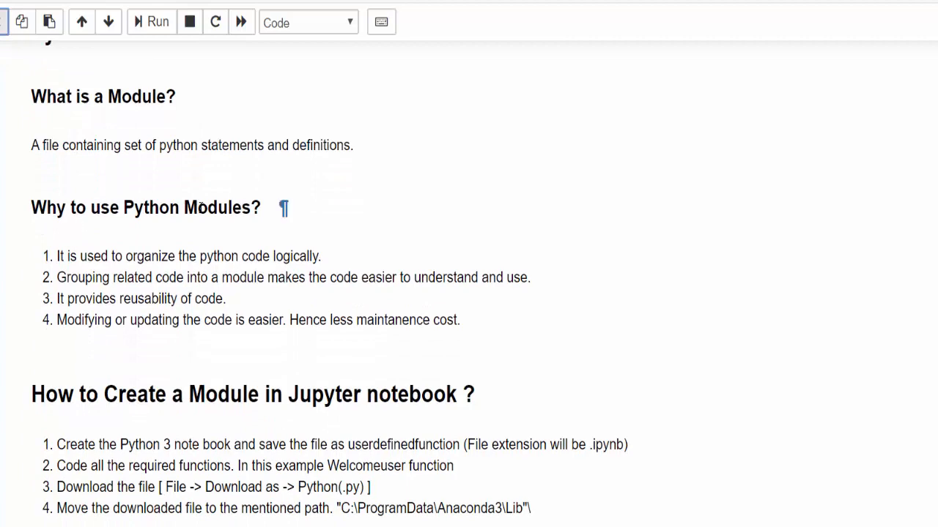
scroll("down", 3)
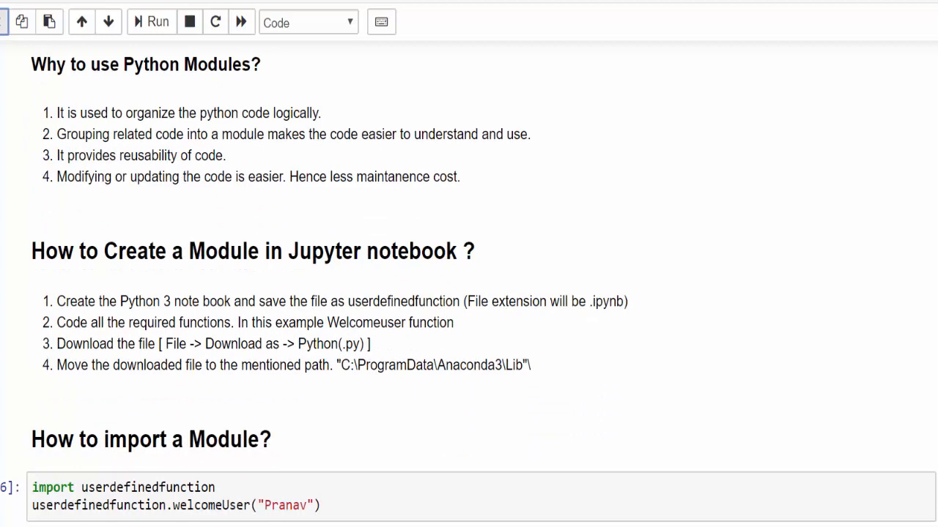
scroll("down", 3)
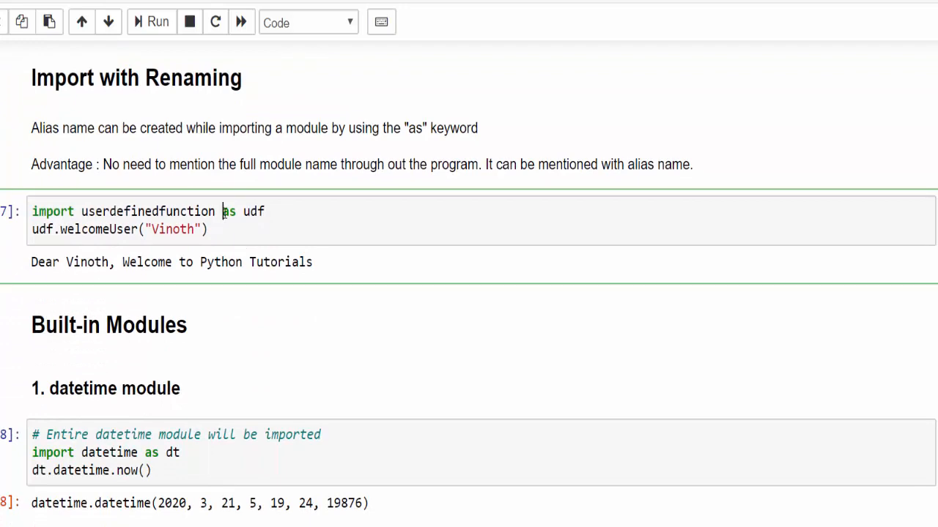
double_click(228, 211)
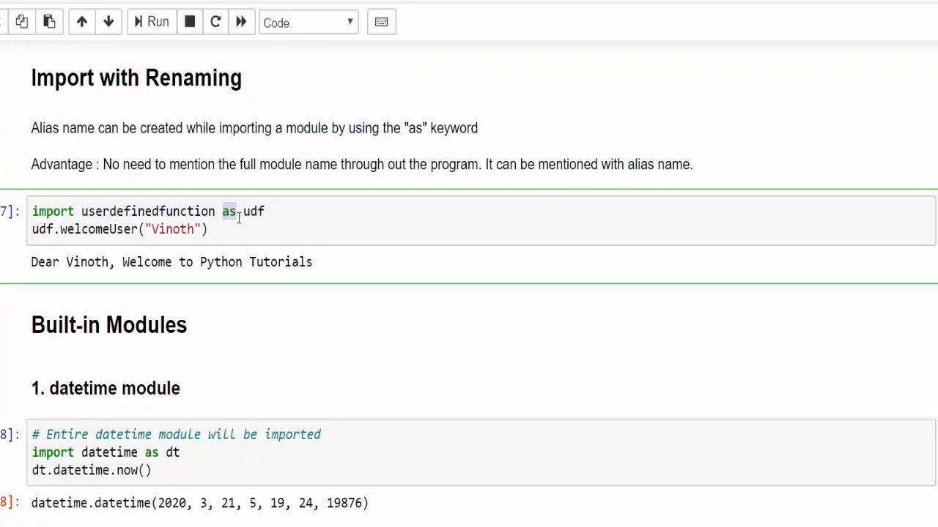
scroll("down", 3)
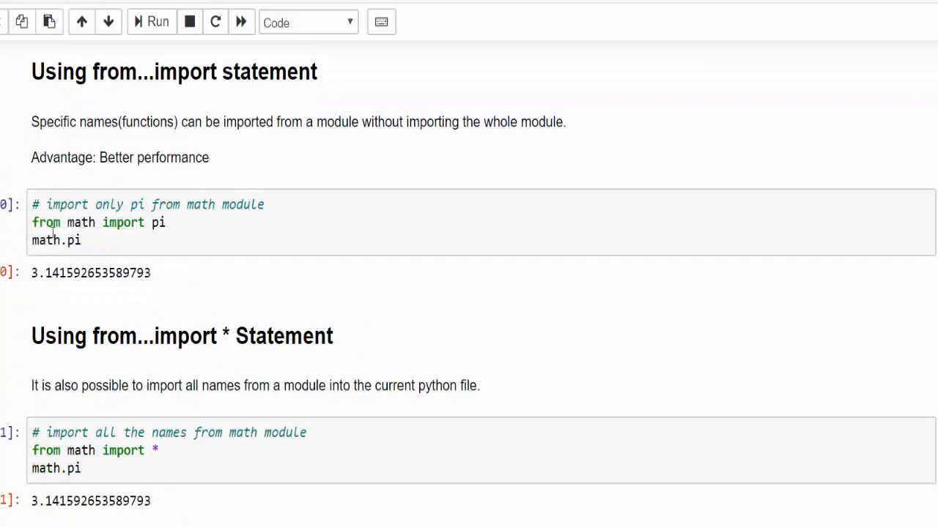